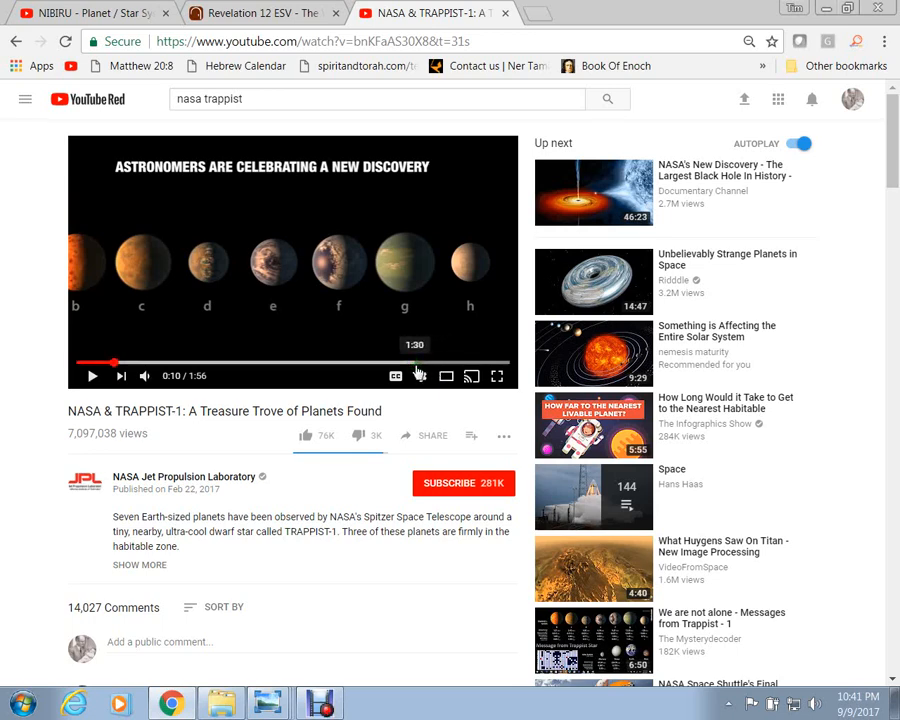
mouse_move(420, 376)
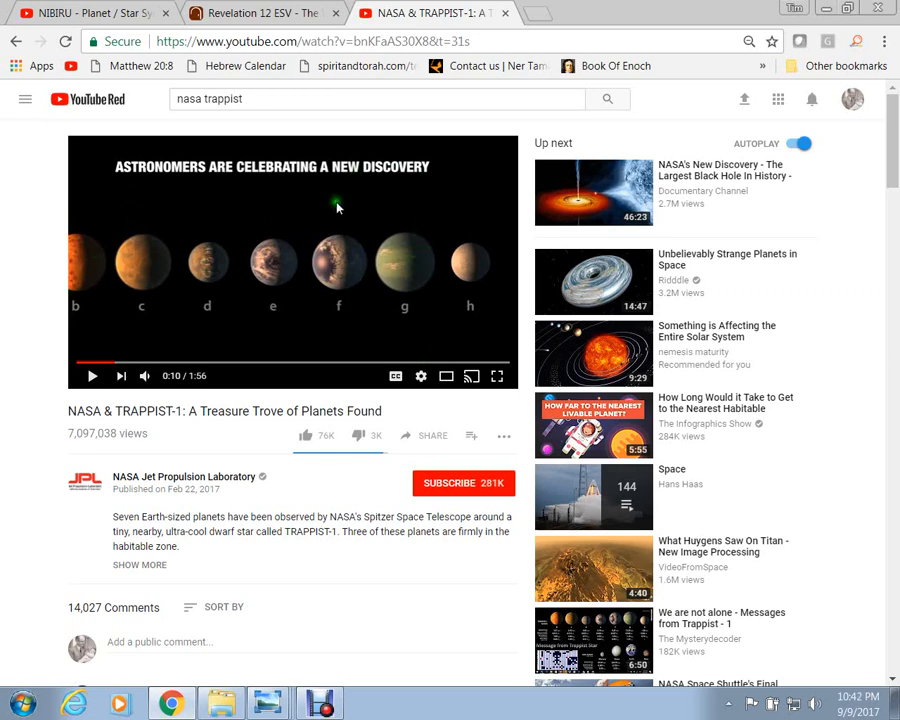
mouse_move(330, 206)
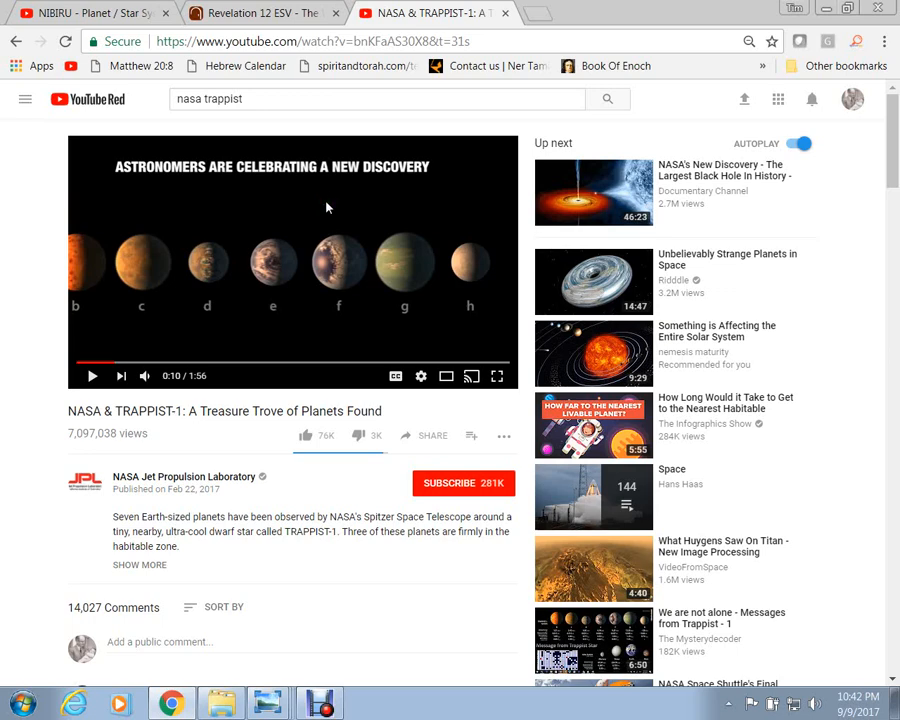
mouse_move(132, 376)
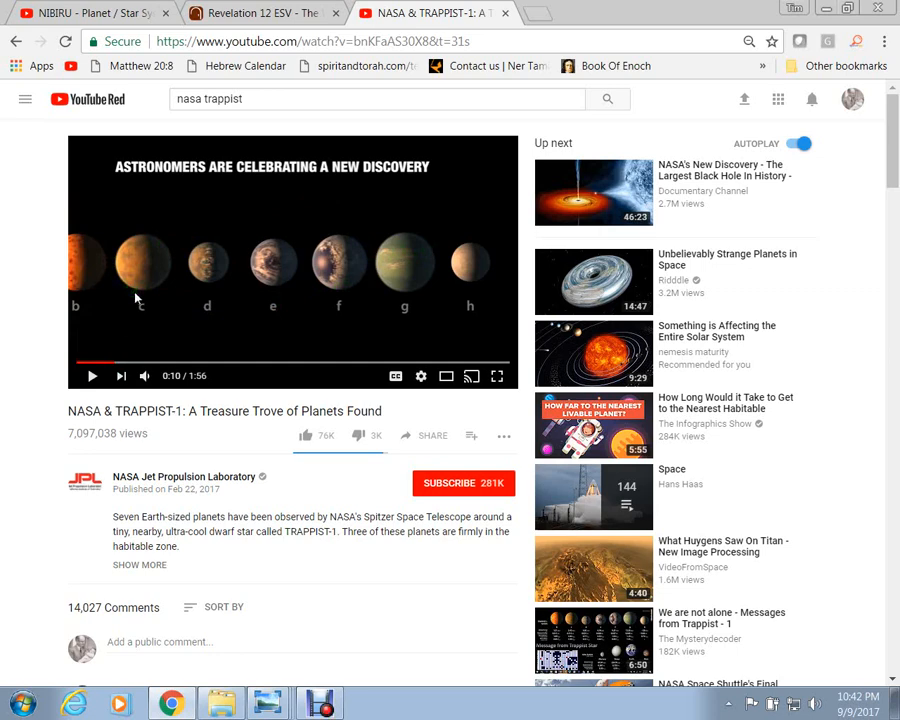
mouse_move(242, 258)
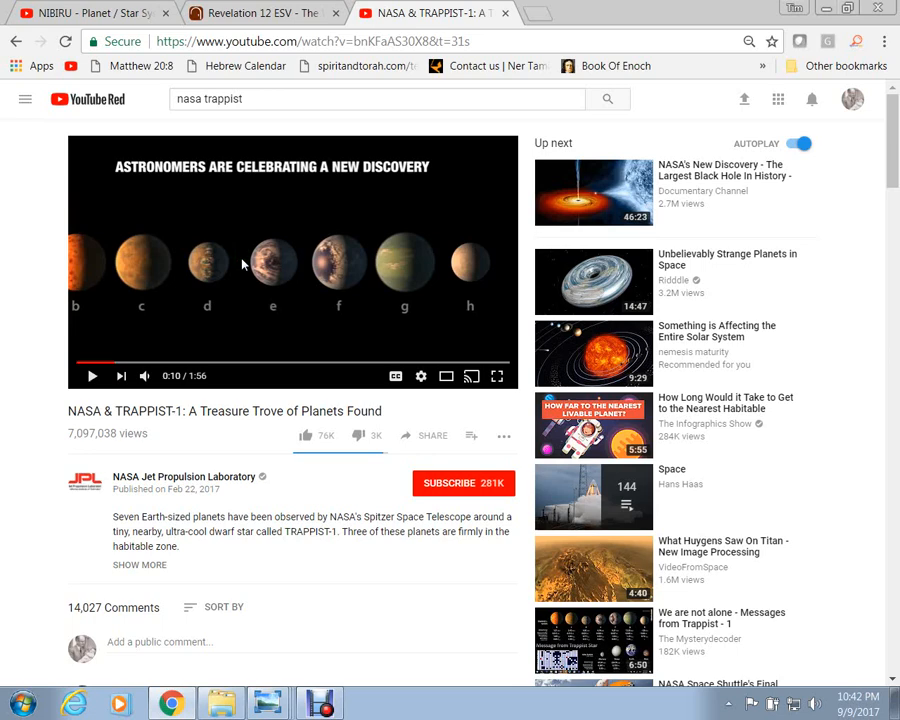
mouse_move(244, 268)
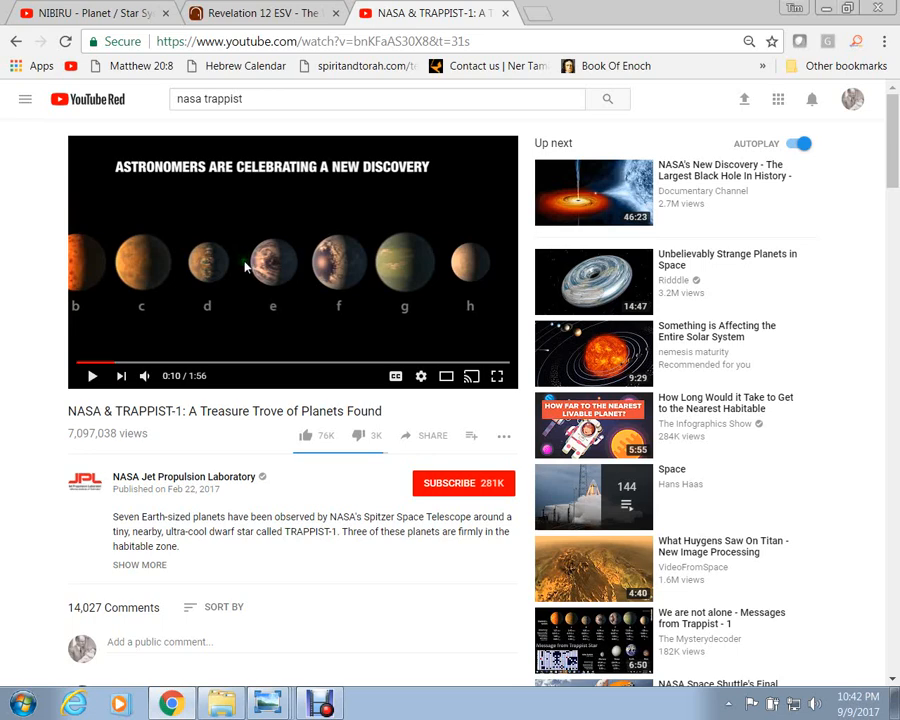
mouse_move(242, 264)
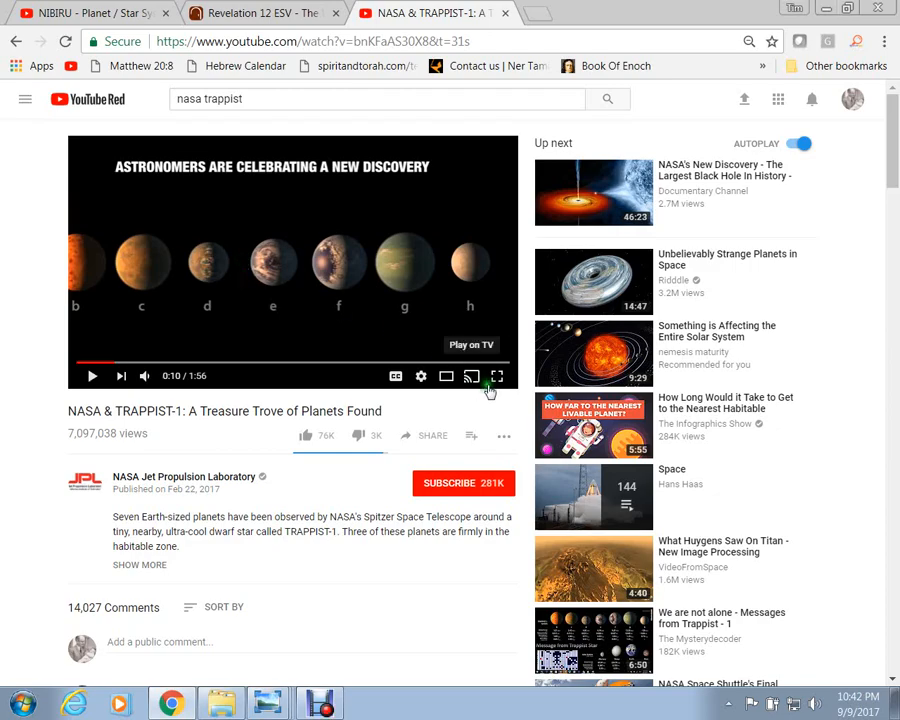
Switch to the NIBIRU - Planet / Star System video so it starts playing.
click(496, 376)
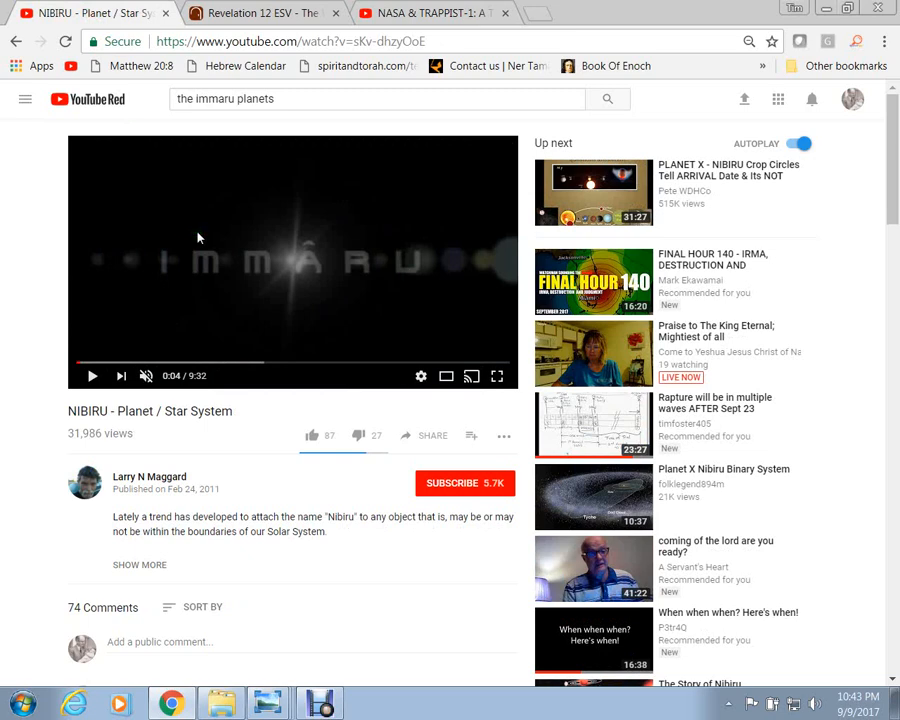
Switch to the Revelation 12 (ESV) passage on Bible Gateway.
click(264, 12)
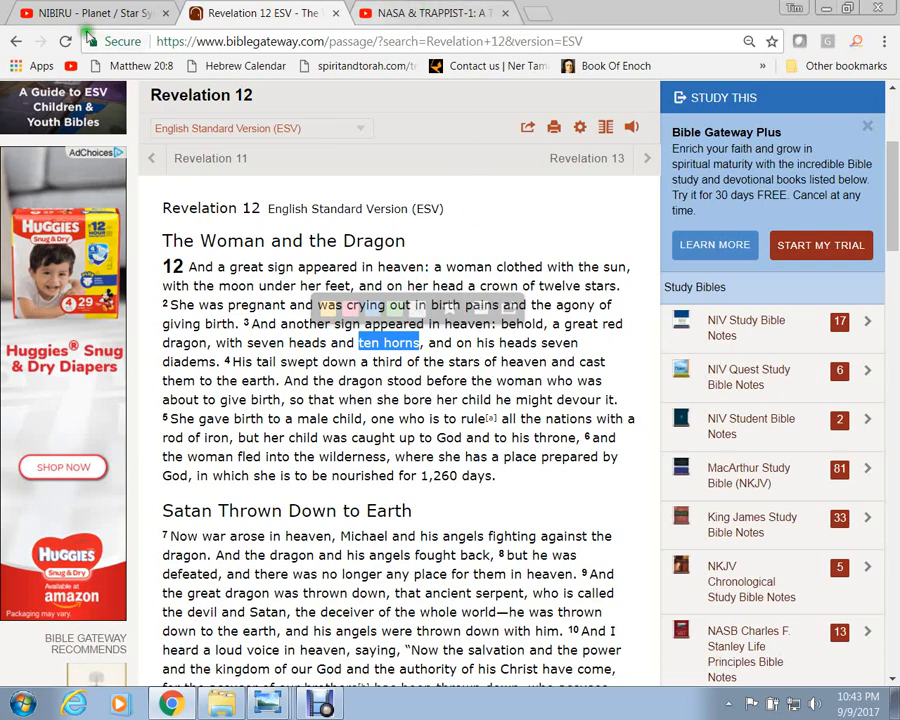
Return to the paused NIBIRU video at 0:04.
click(90, 12)
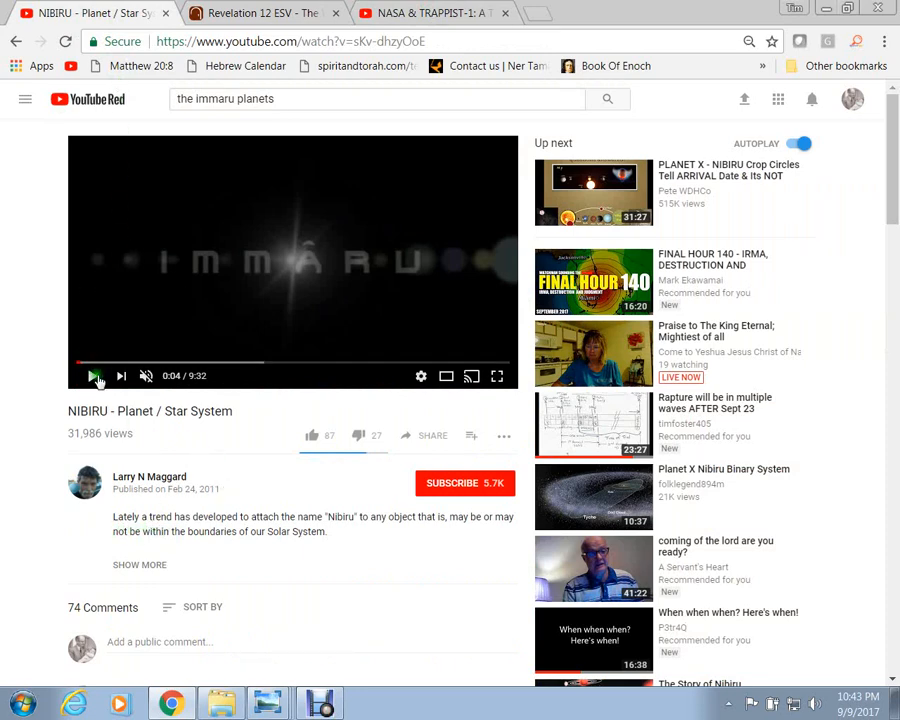
Play the NIBIRU video and expand it to full screen.
click(96, 376)
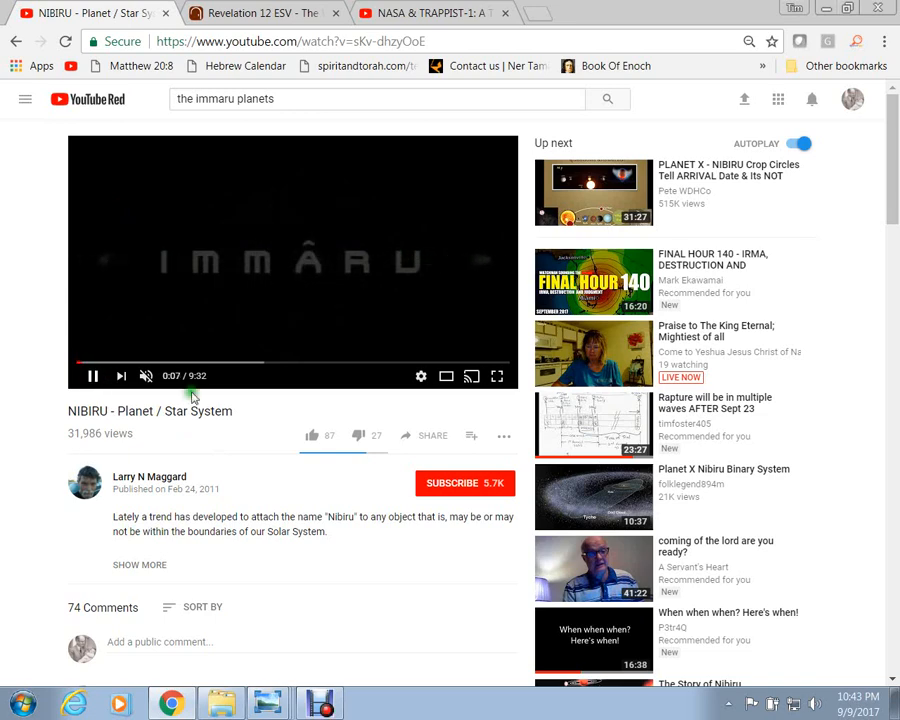
click(496, 376)
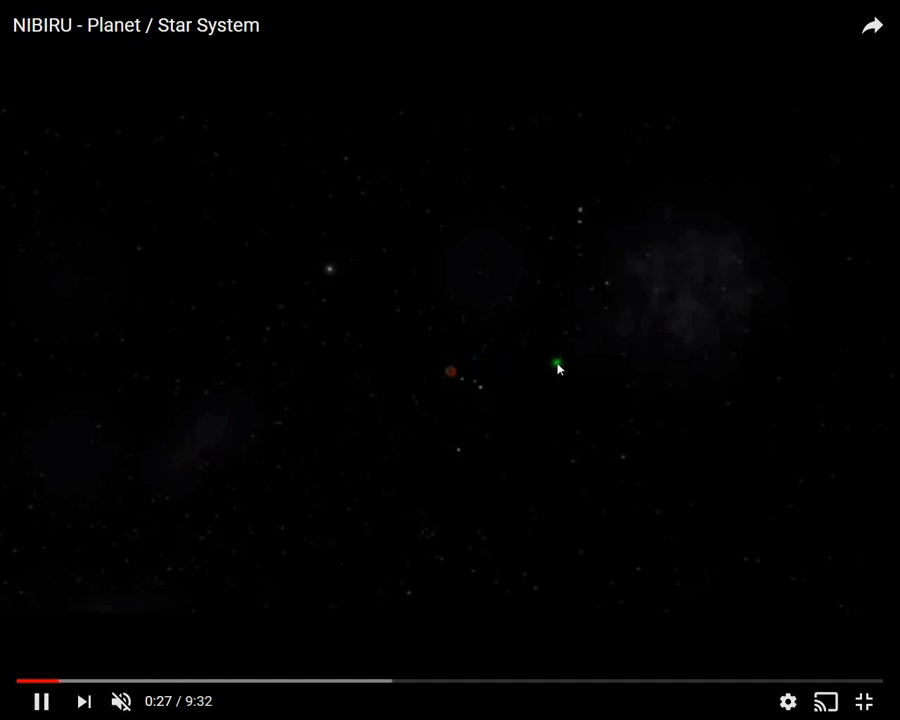
mouse_move(472, 352)
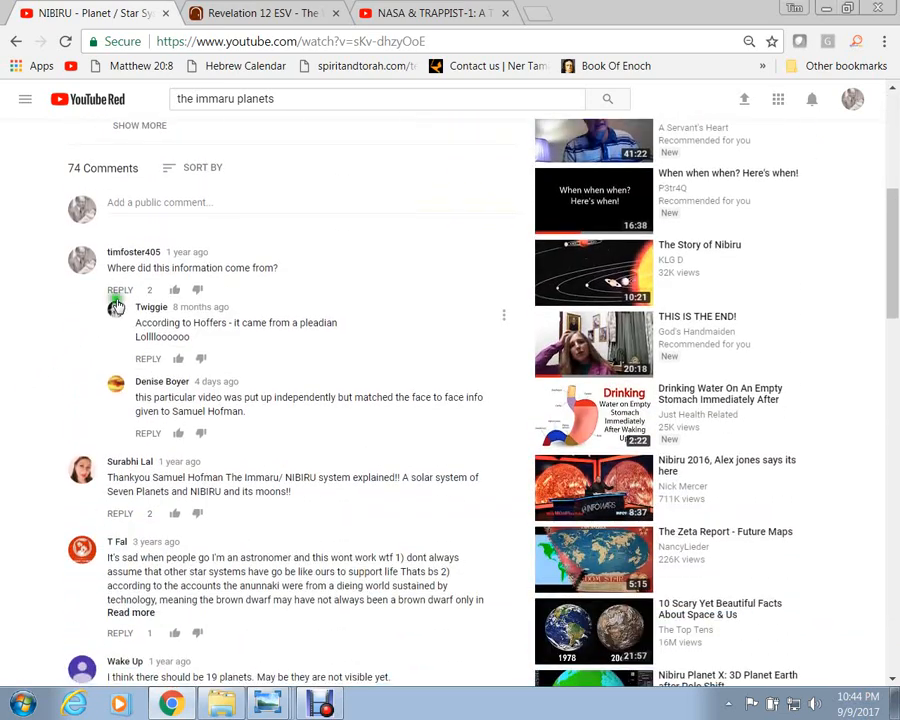
mouse_move(136, 318)
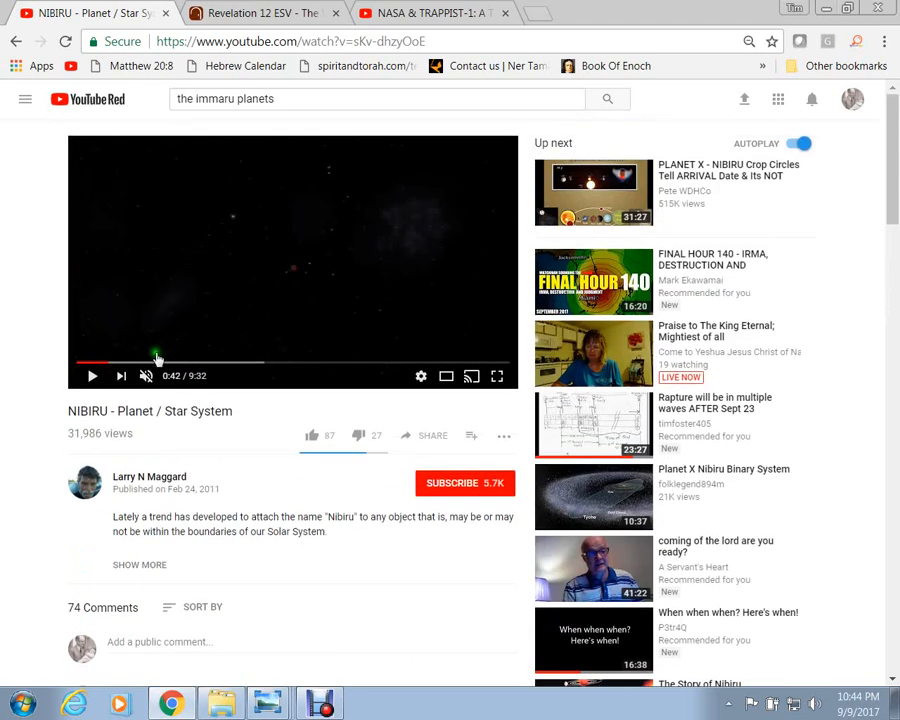
Resume playback and skip past the Immâru brown dwarf scenes to the purple planet at 3:38.
click(496, 376)
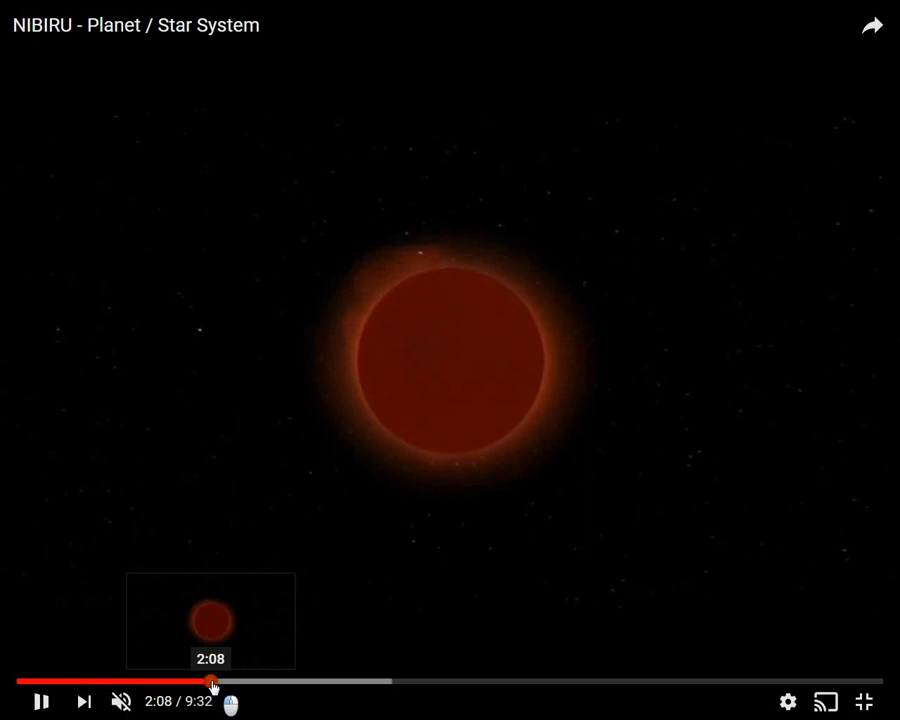
drag(210, 682, 236, 682)
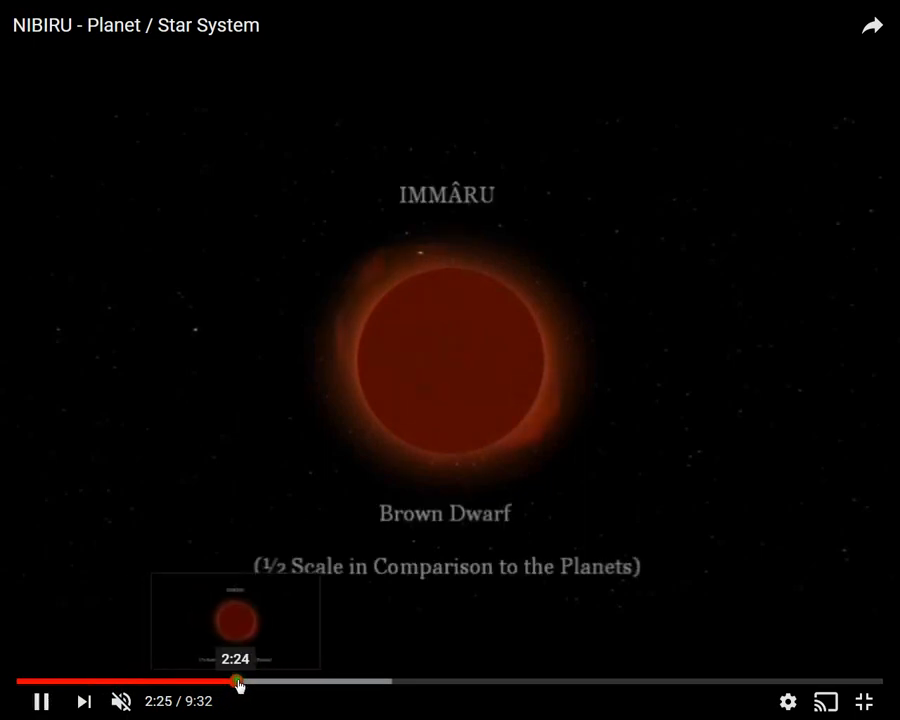
drag(238, 684, 250, 684)
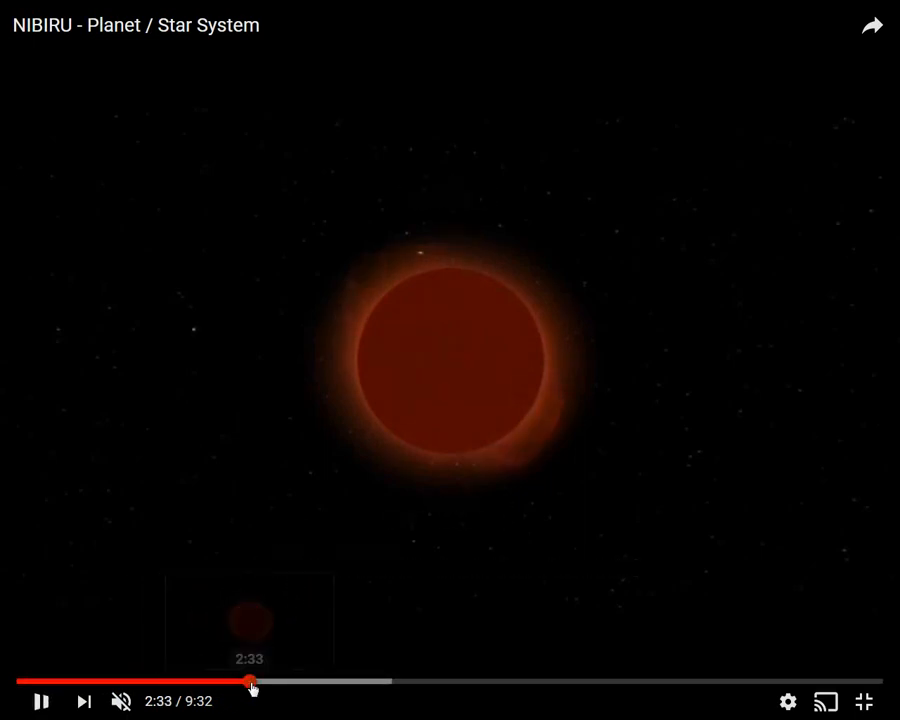
click(250, 684)
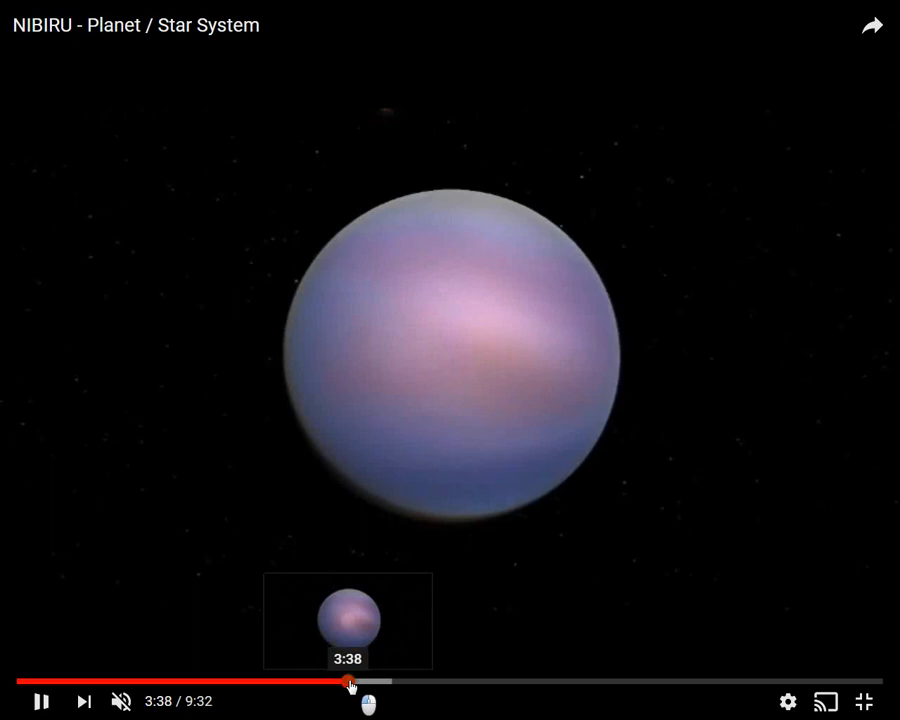
Skip ahead through the blue cloudy planet to the pale cratered planet around 5:04.
click(366, 684)
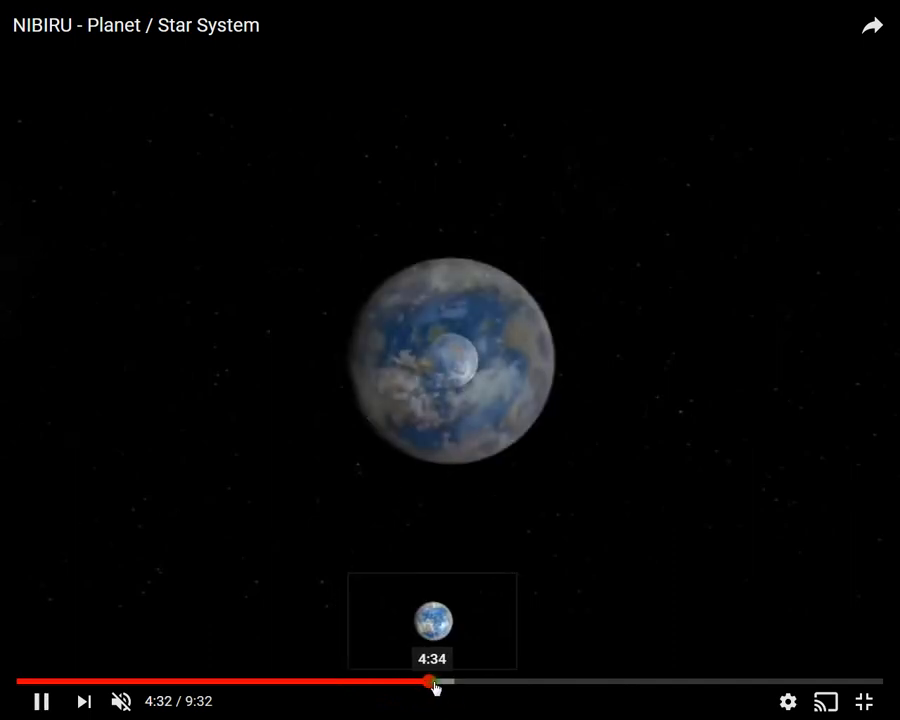
click(432, 684)
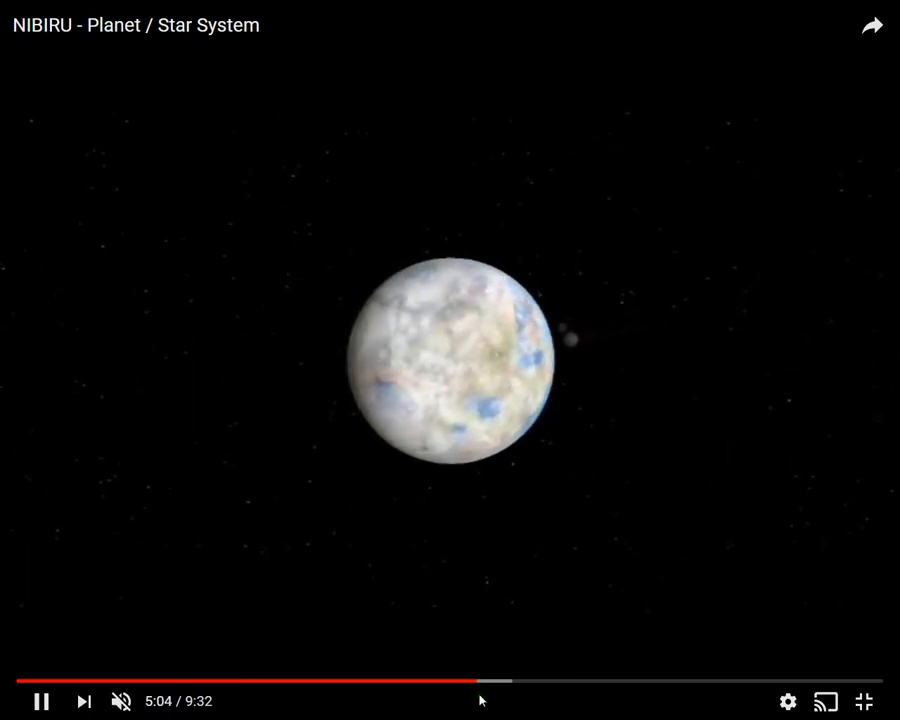
mouse_move(484, 684)
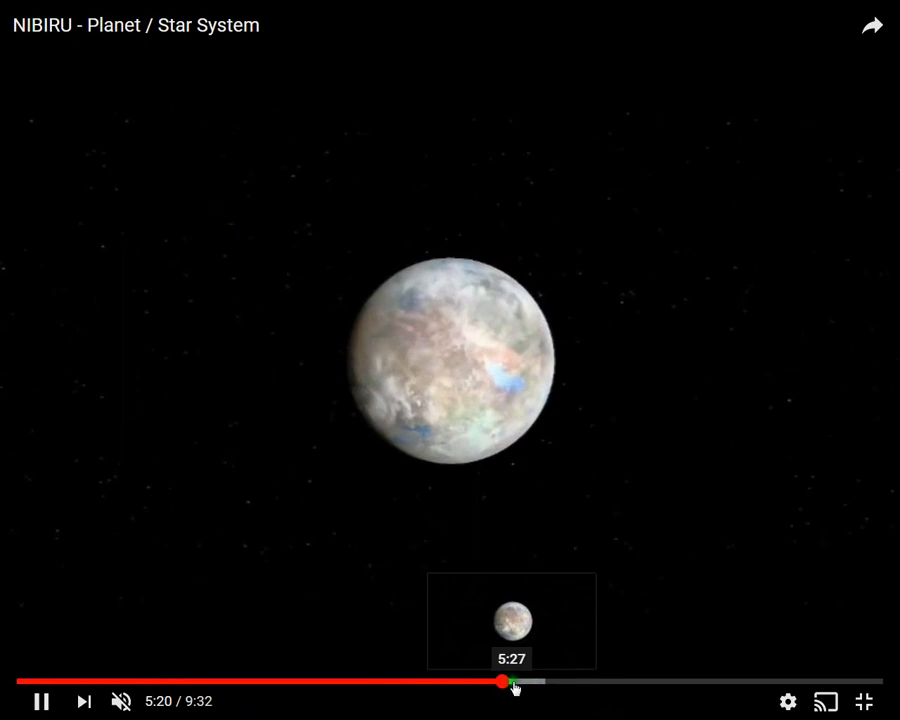
Skip to the earth-like blue planet, pause, and rewind to about 6:57.
drag(500, 684, 528, 684)
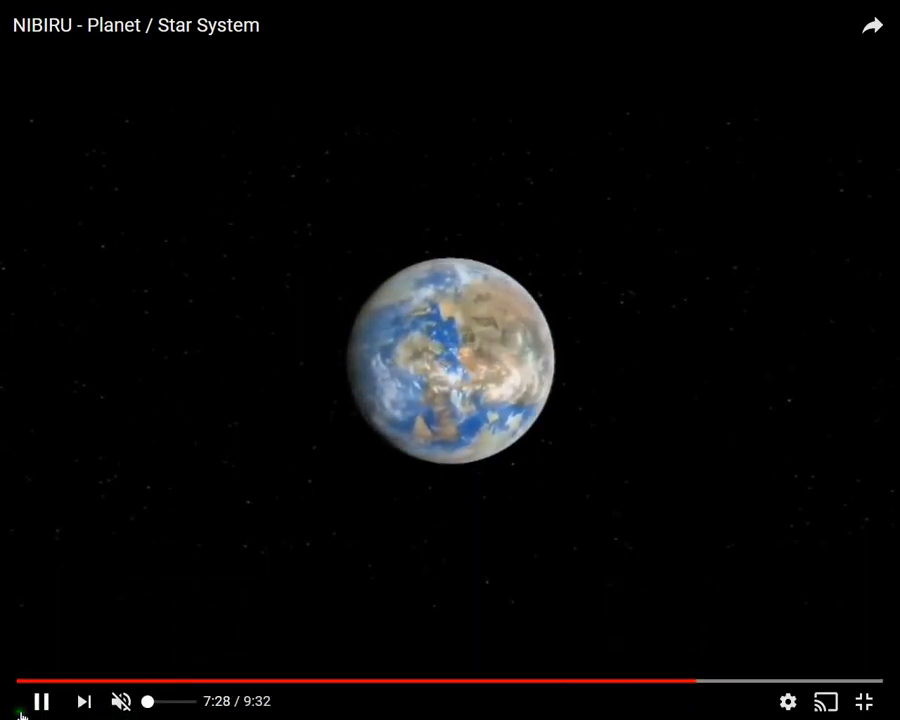
mouse_move(700, 684)
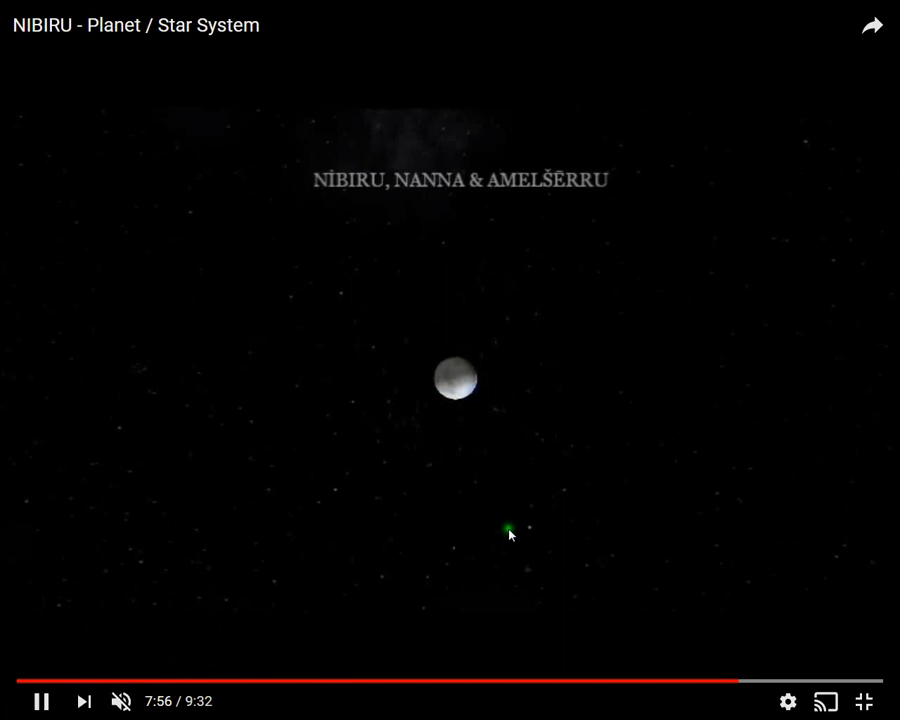
mouse_move(30, 712)
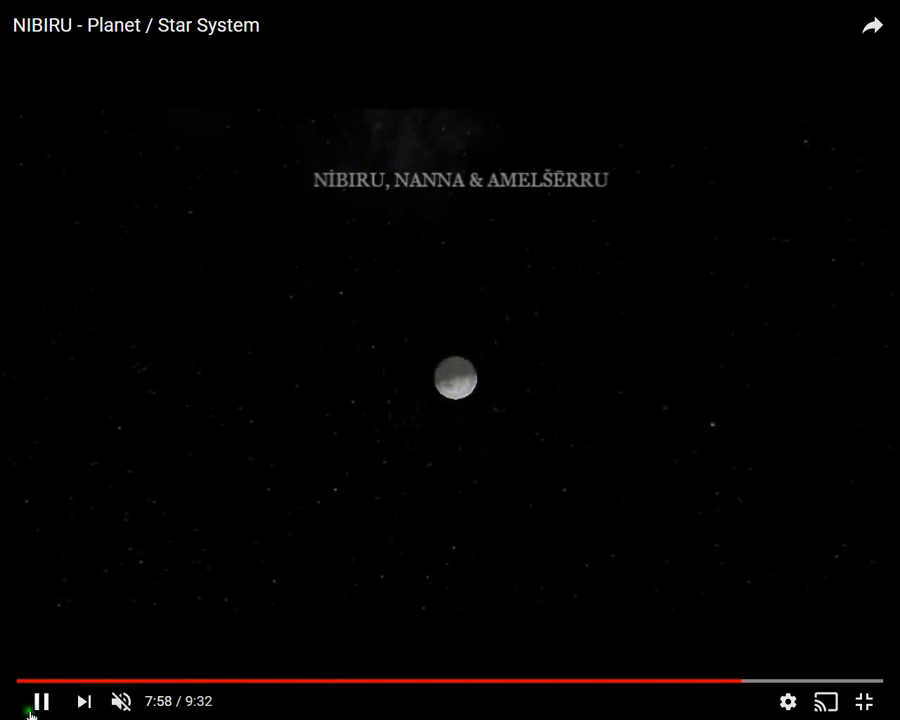
click(40, 700)
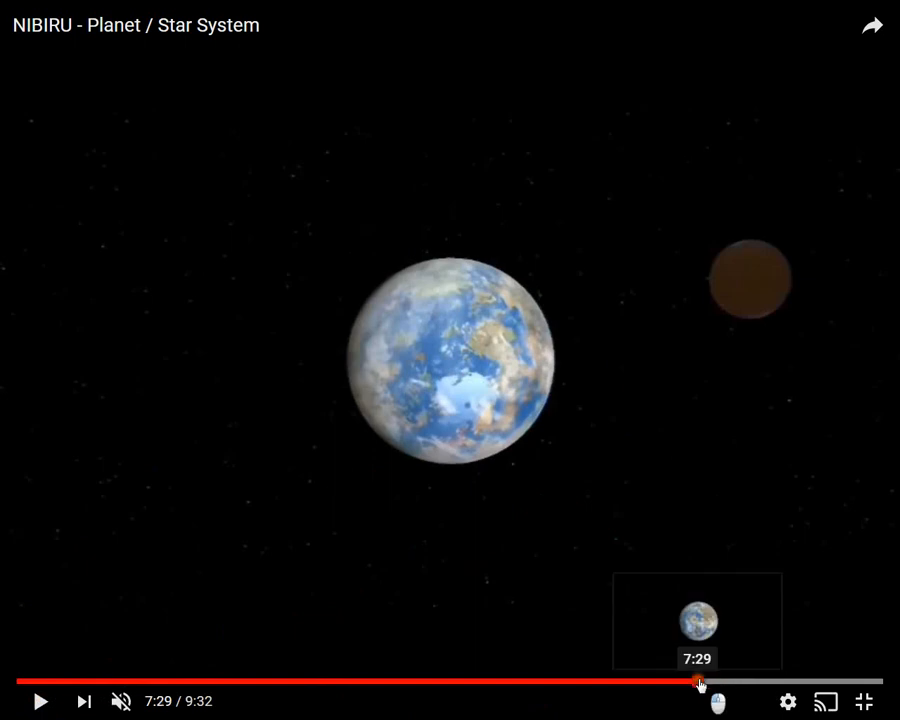
drag(700, 684, 678, 684)
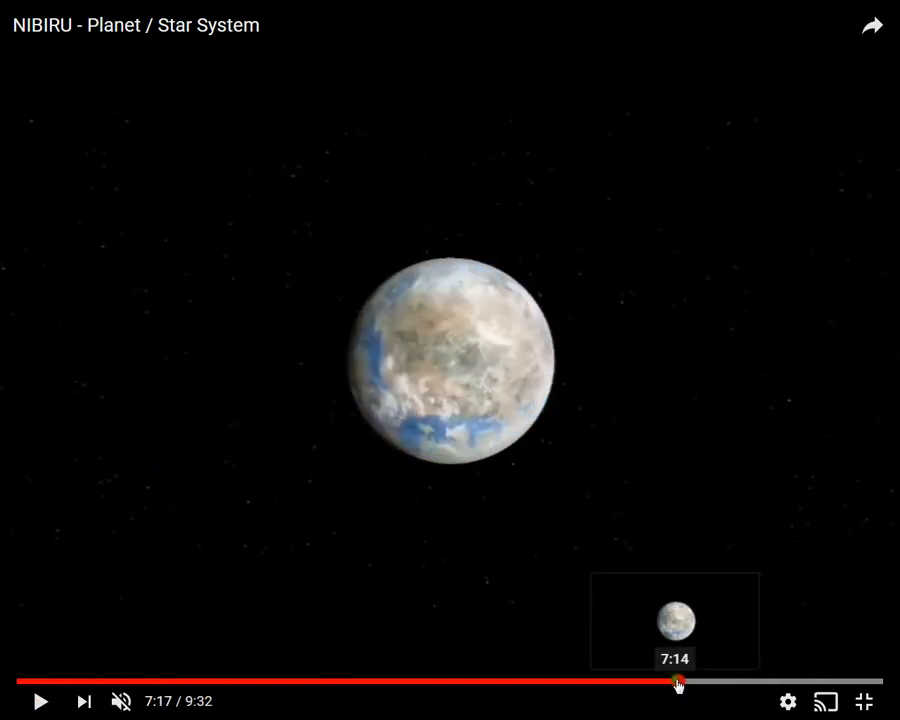
drag(678, 684, 652, 684)
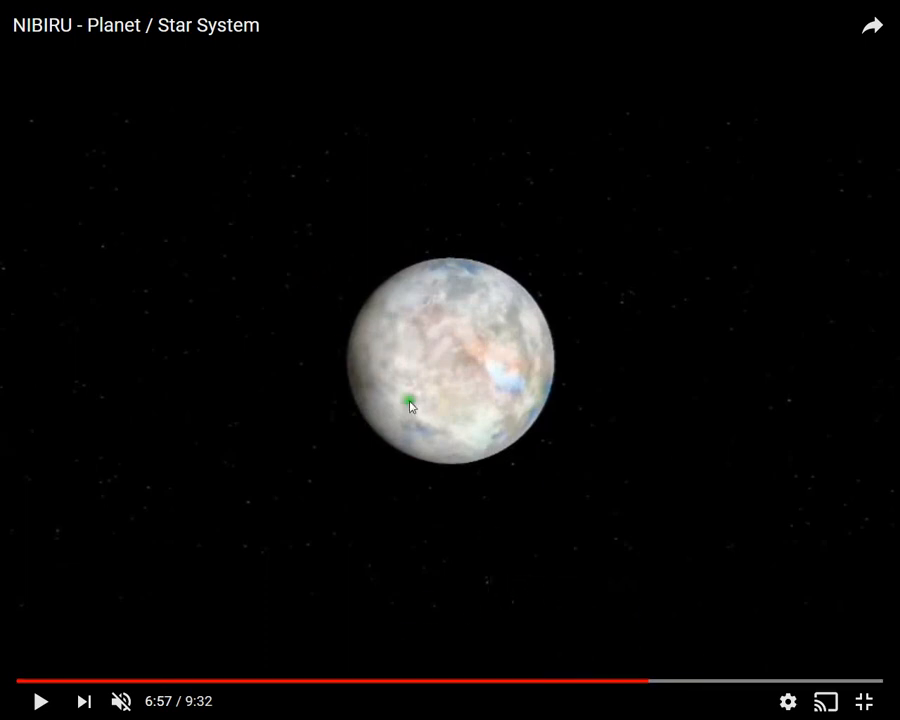
Leave full screen and switch to the Acapulco webcam photos in Windows Photo Viewer.
click(864, 700)
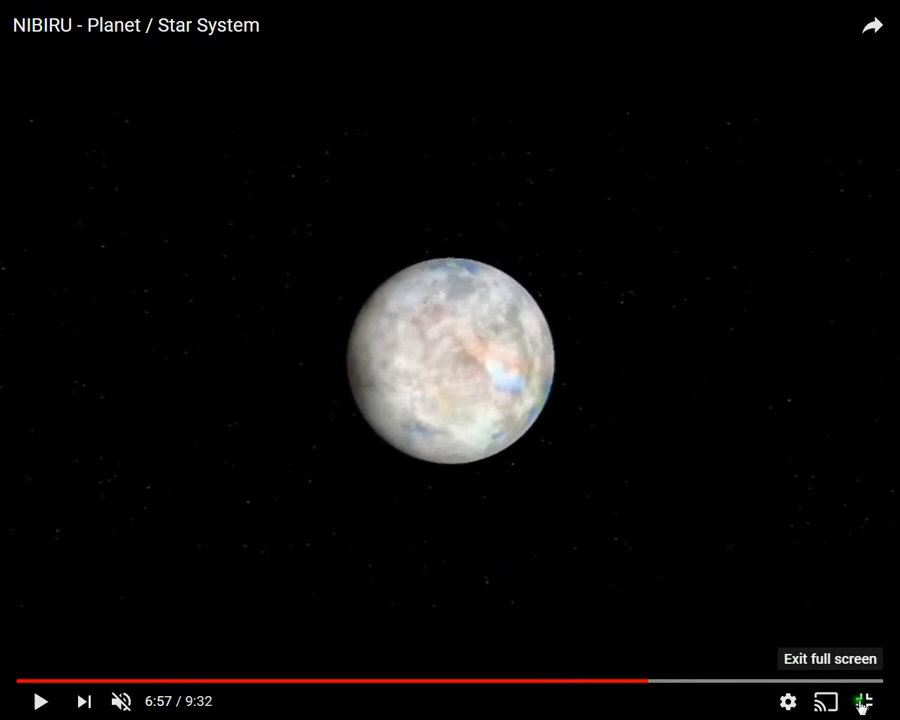
click(864, 700)
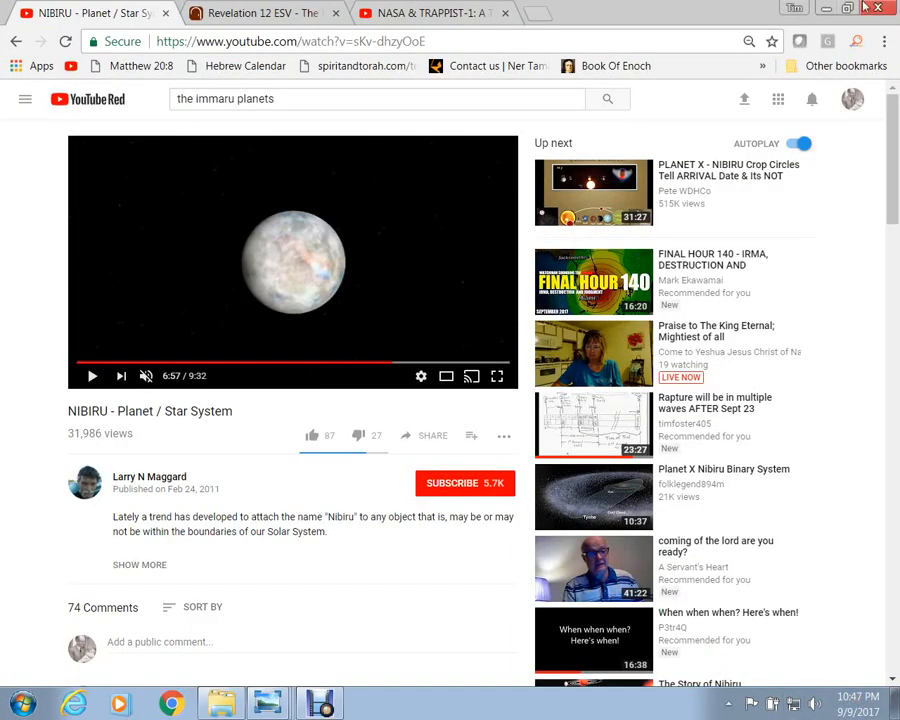
click(852, 8)
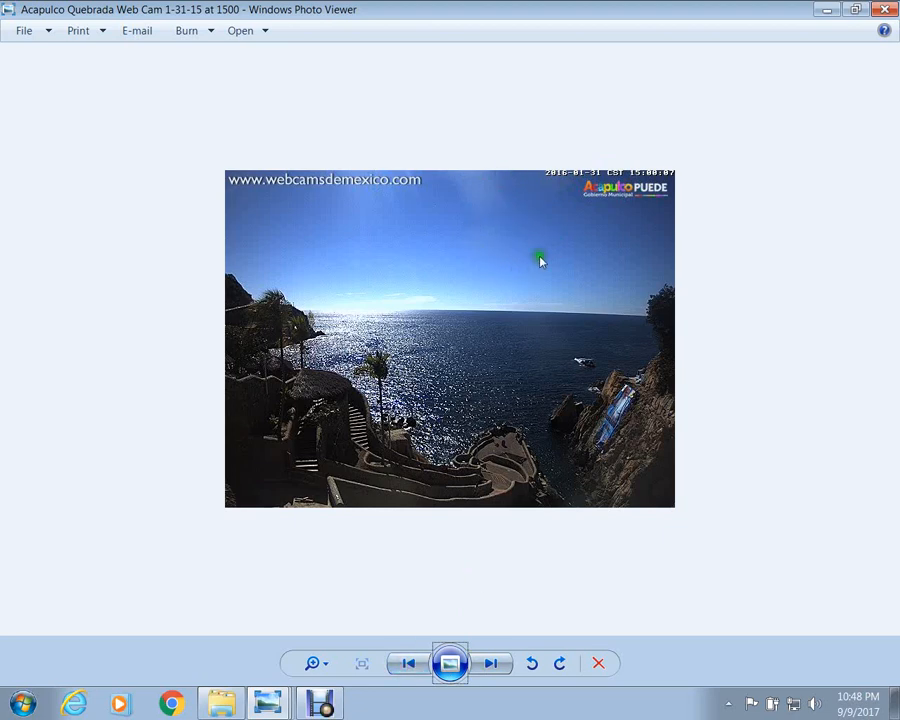
mouse_move(410, 264)
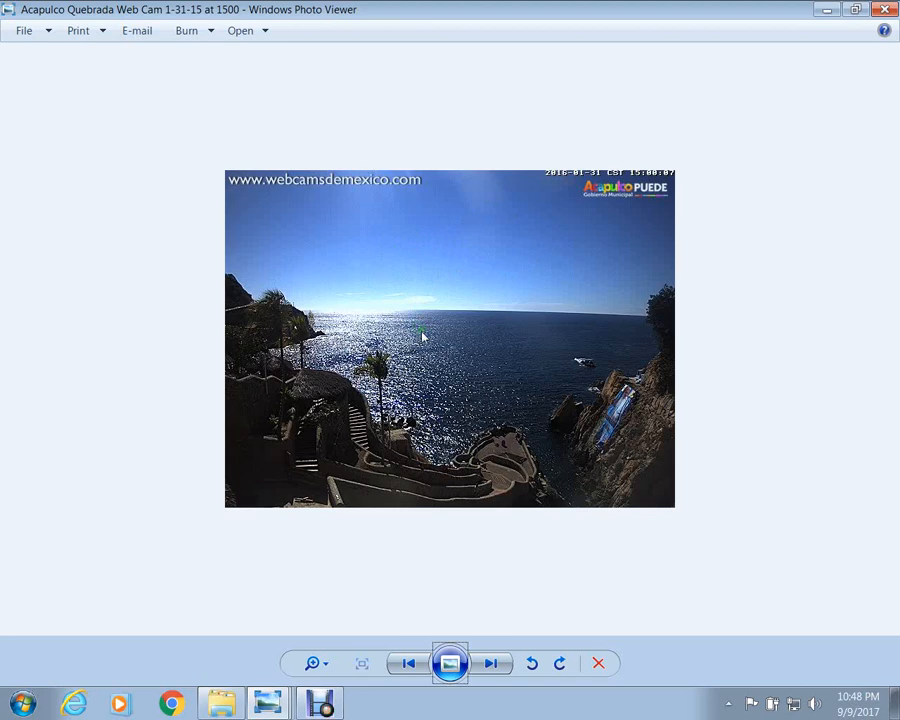
mouse_move(420, 468)
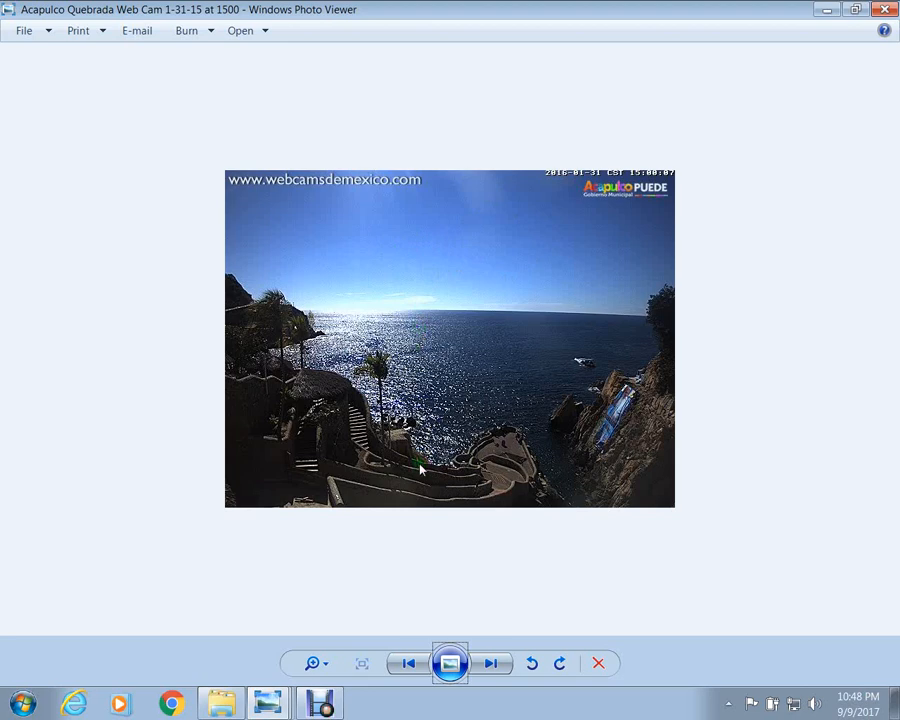
mouse_move(436, 560)
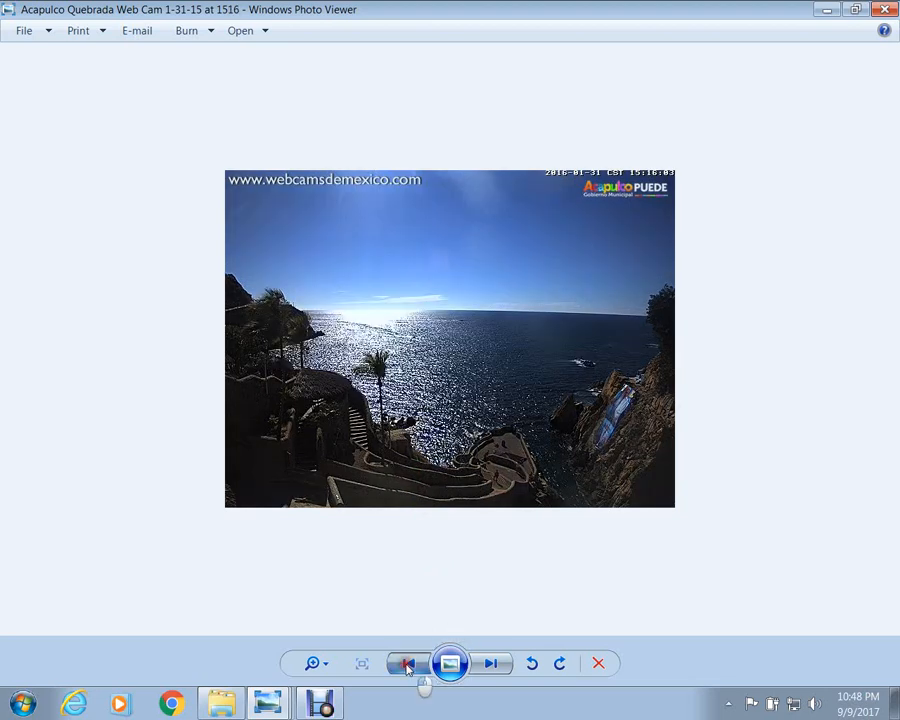
Browse forward and back through the 1-31-15 Acapulco Quebrada stills, landing on the 1532 image.
click(406, 664)
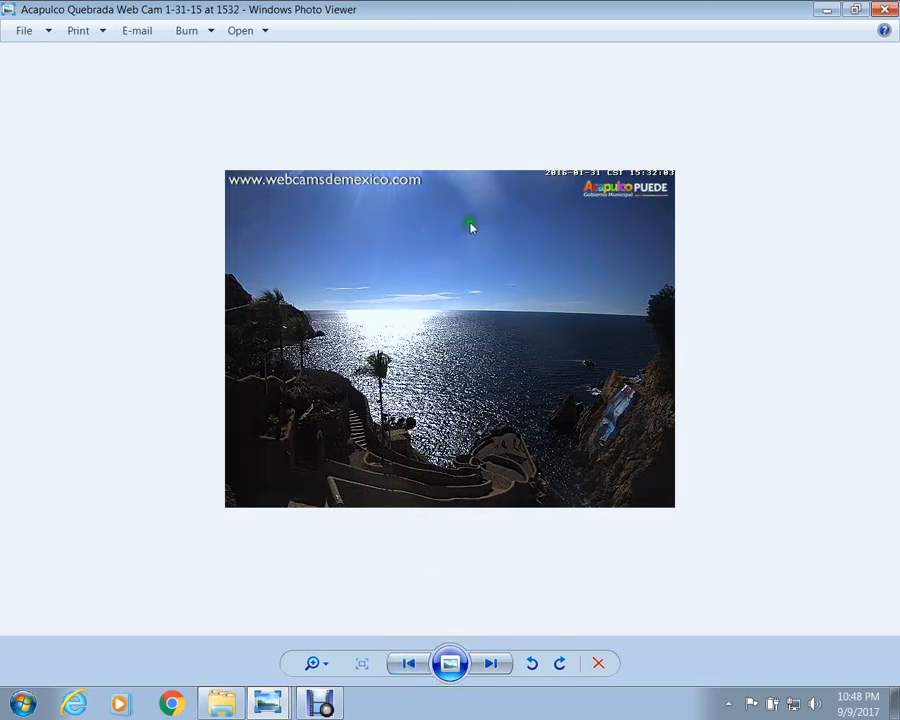
mouse_move(436, 260)
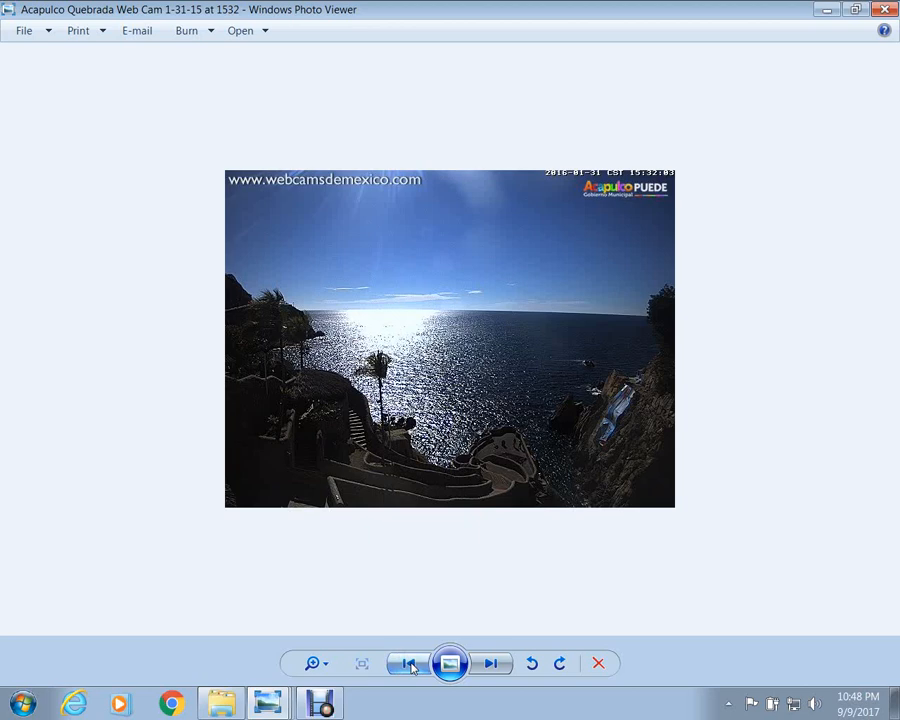
click(490, 664)
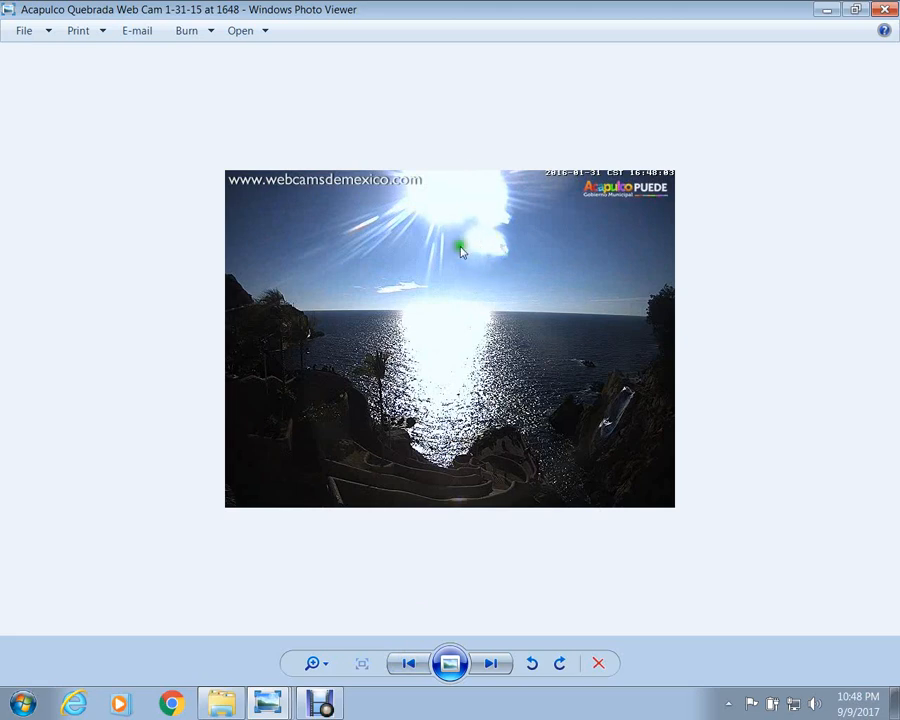
mouse_move(466, 264)
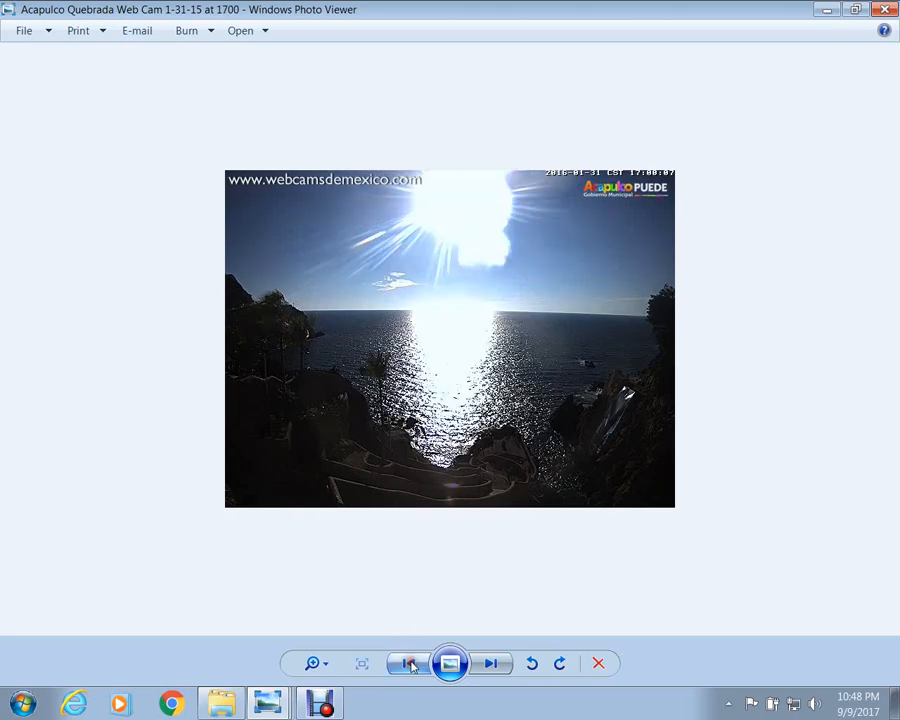
click(490, 664)
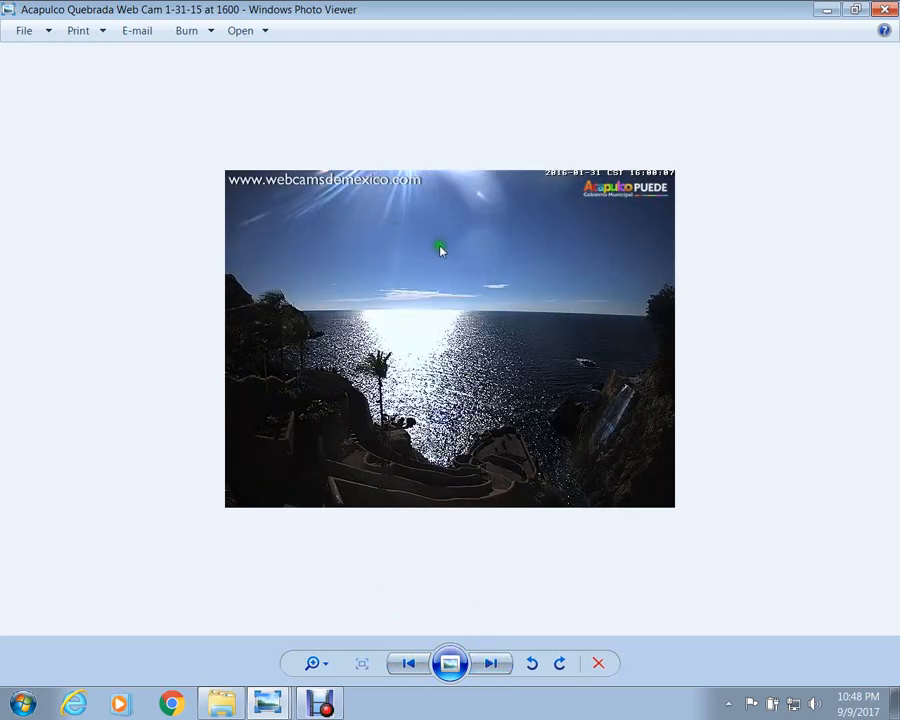
mouse_move(492, 628)
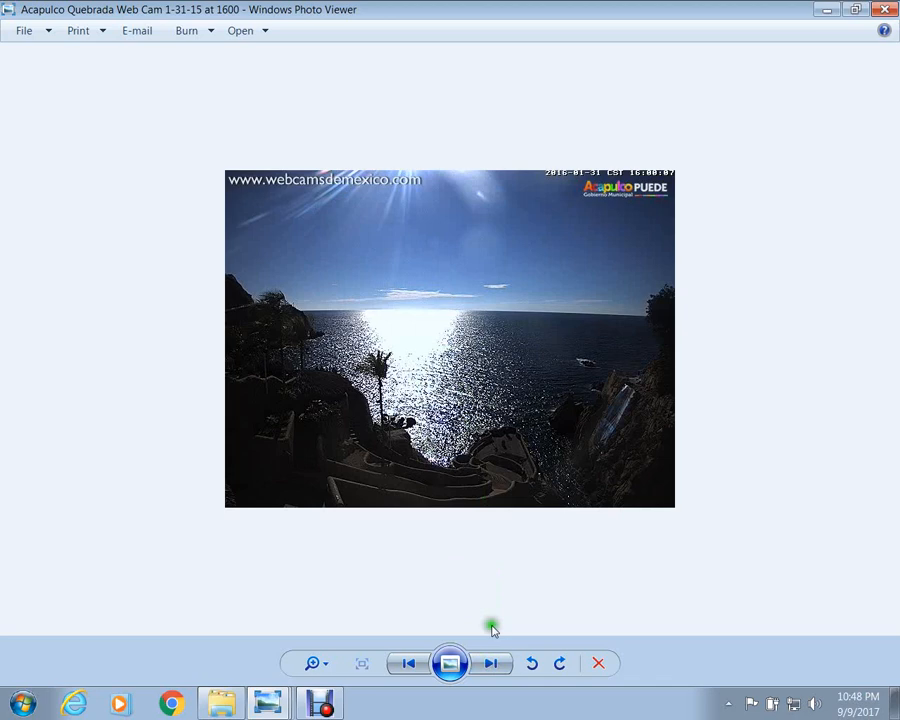
click(490, 664)
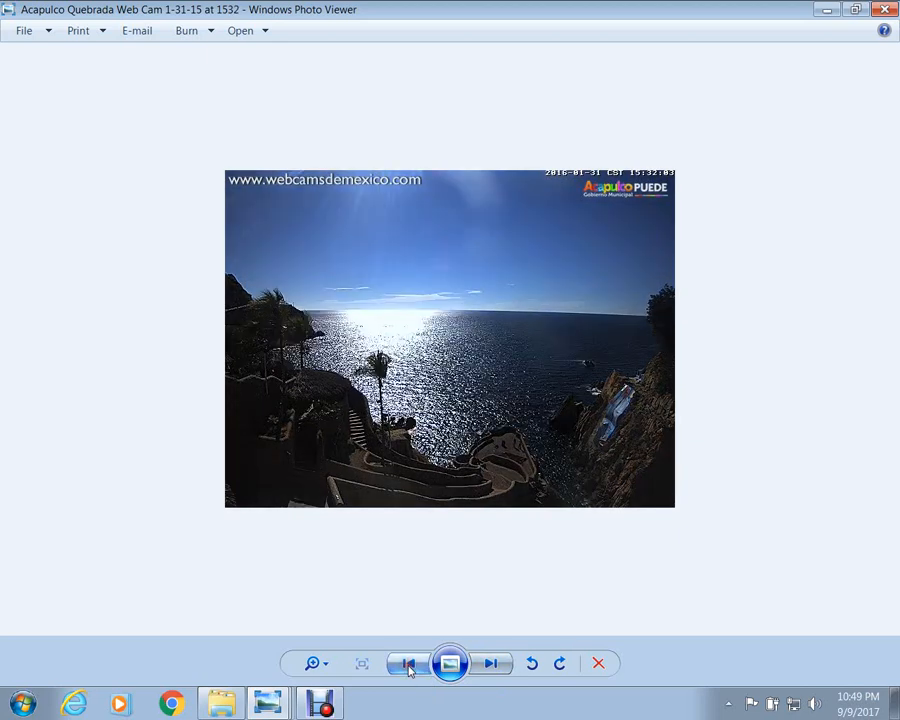
click(490, 664)
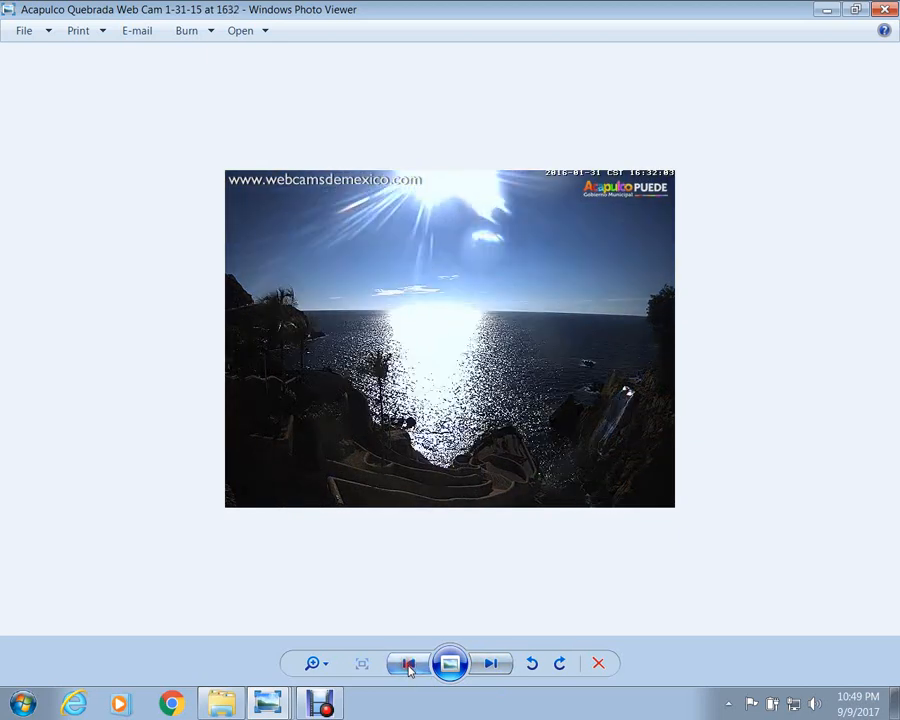
click(488, 664)
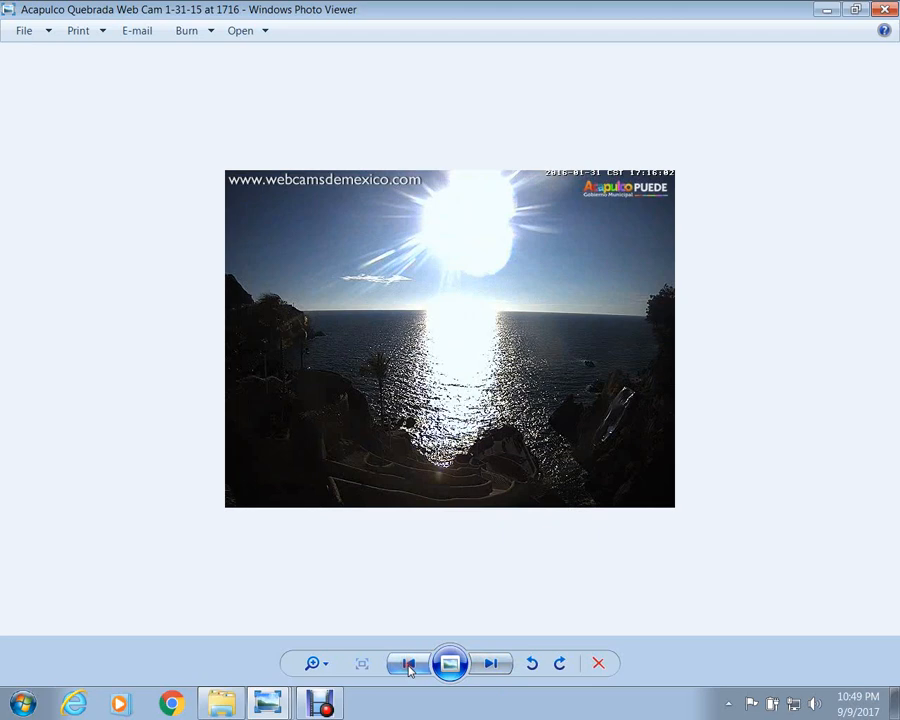
click(490, 664)
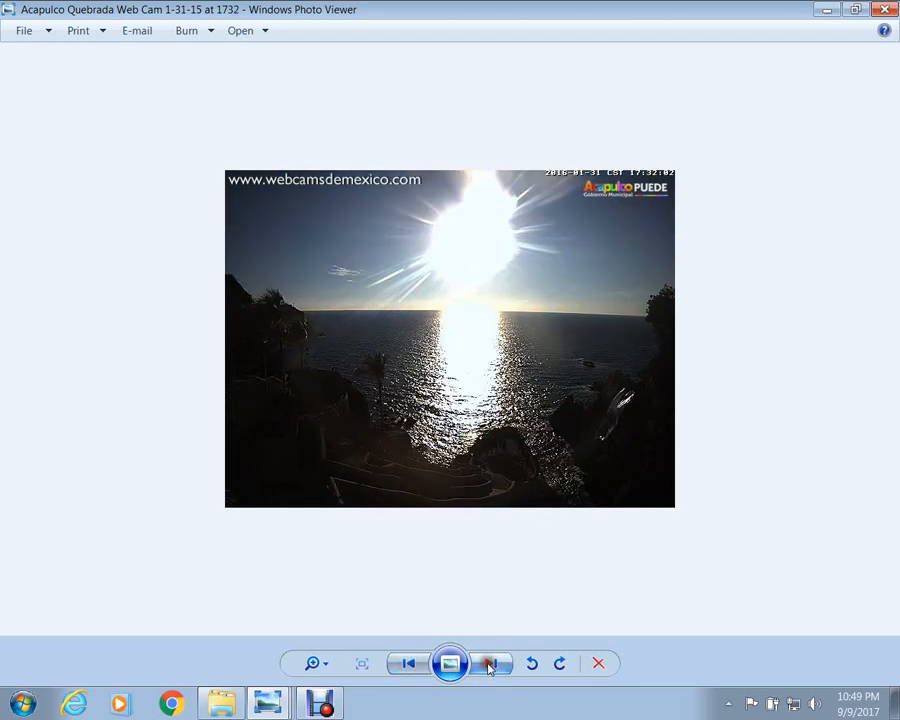
click(492, 664)
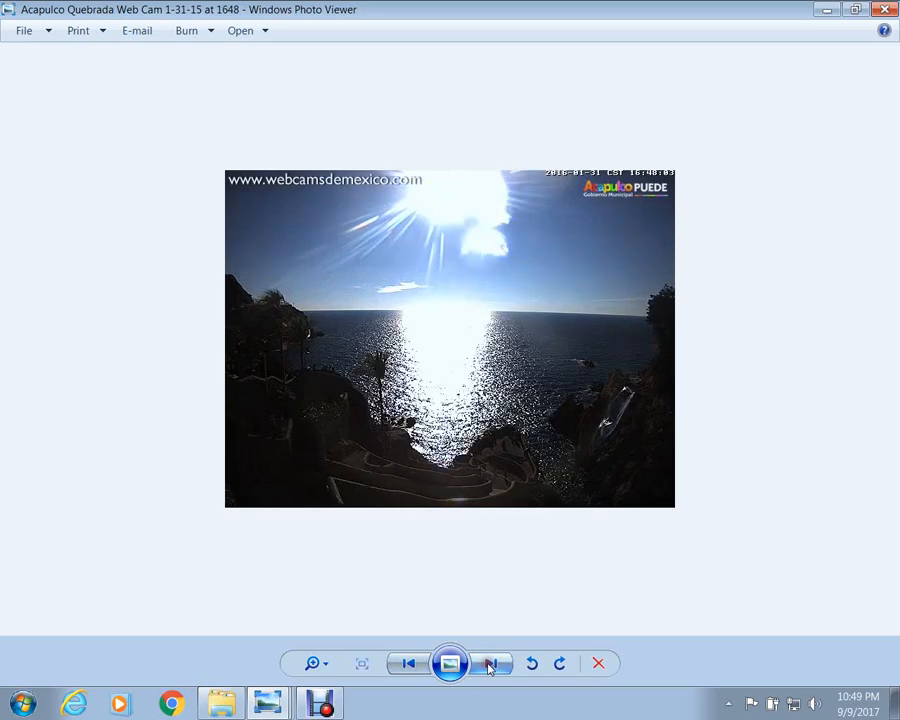
click(490, 664)
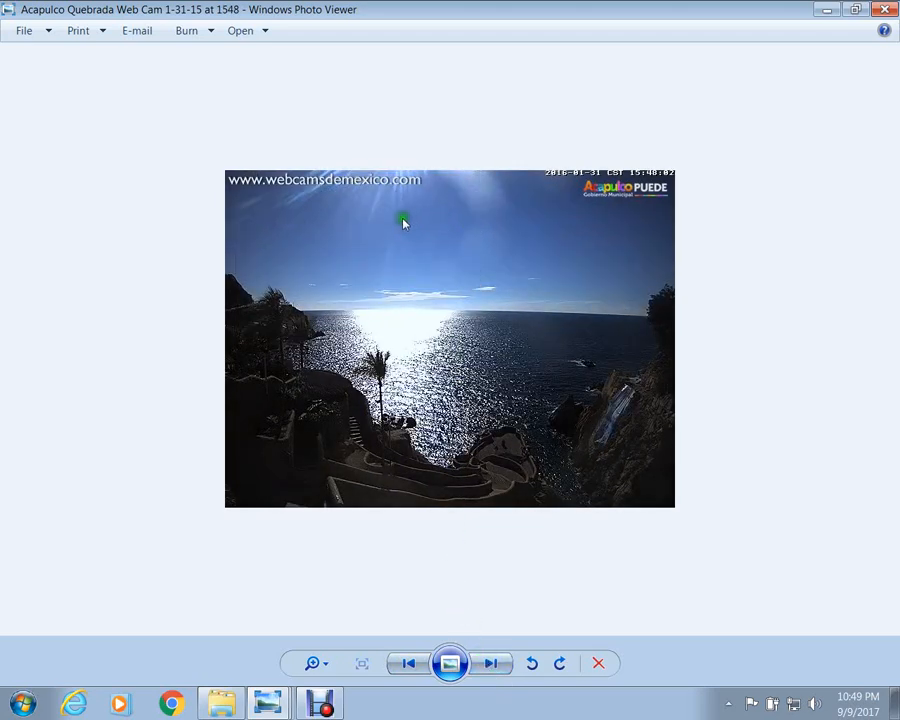
mouse_move(430, 300)
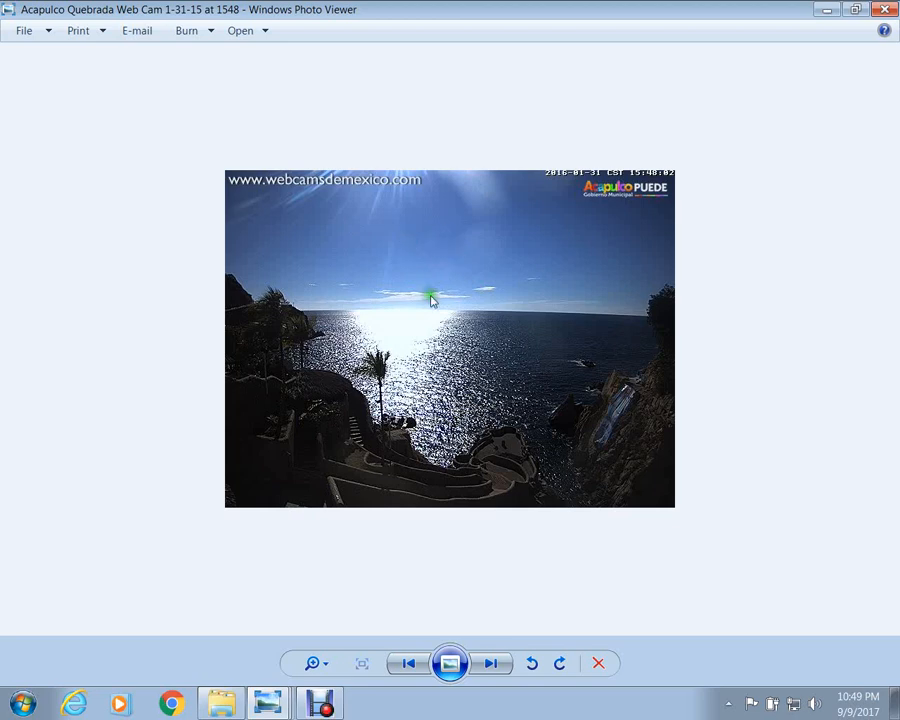
mouse_move(420, 244)
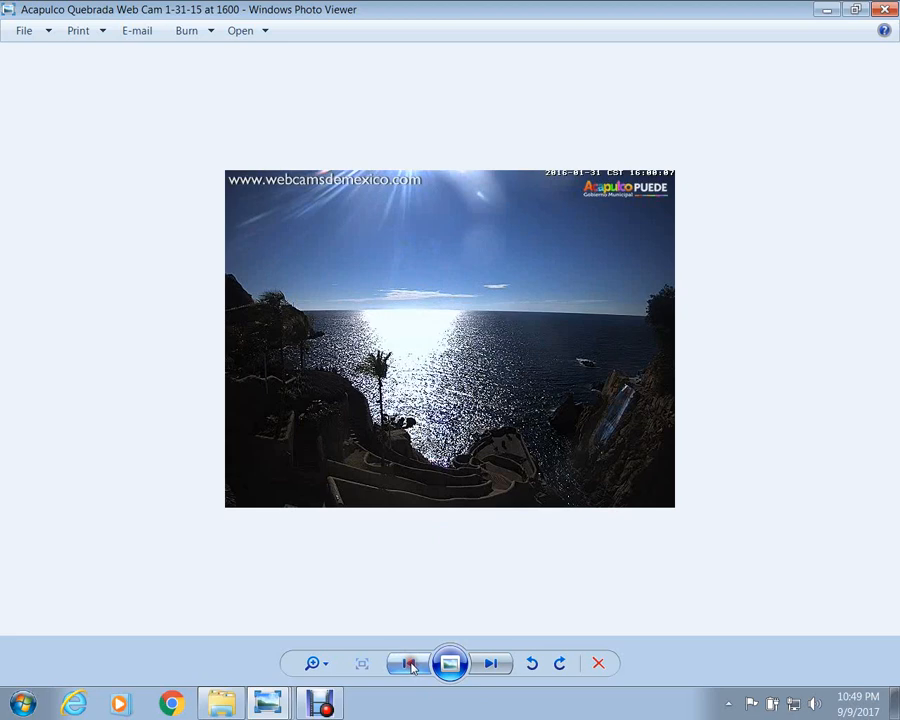
click(490, 664)
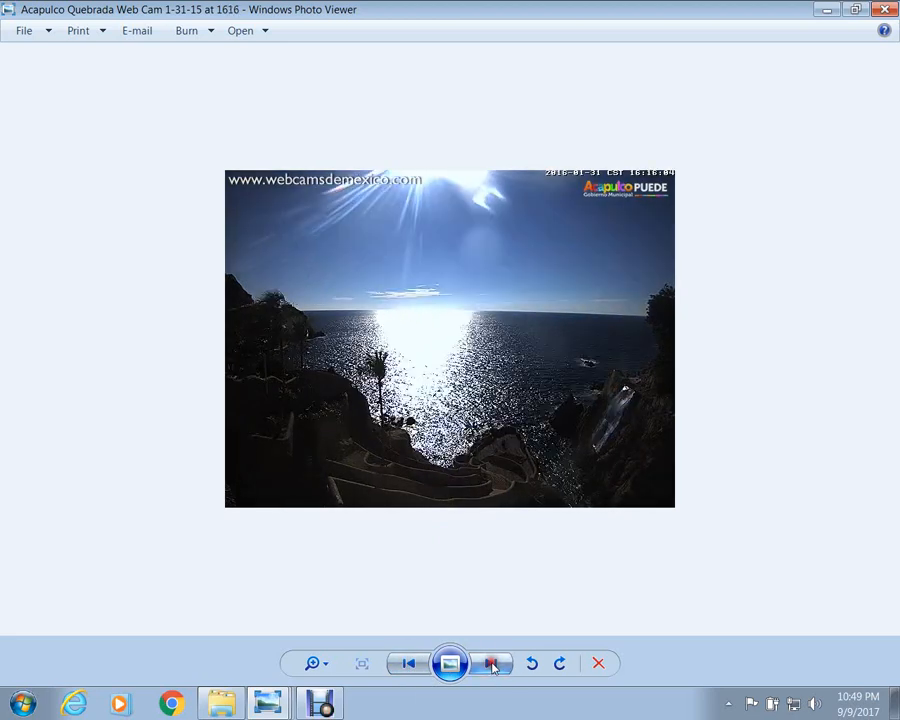
click(492, 664)
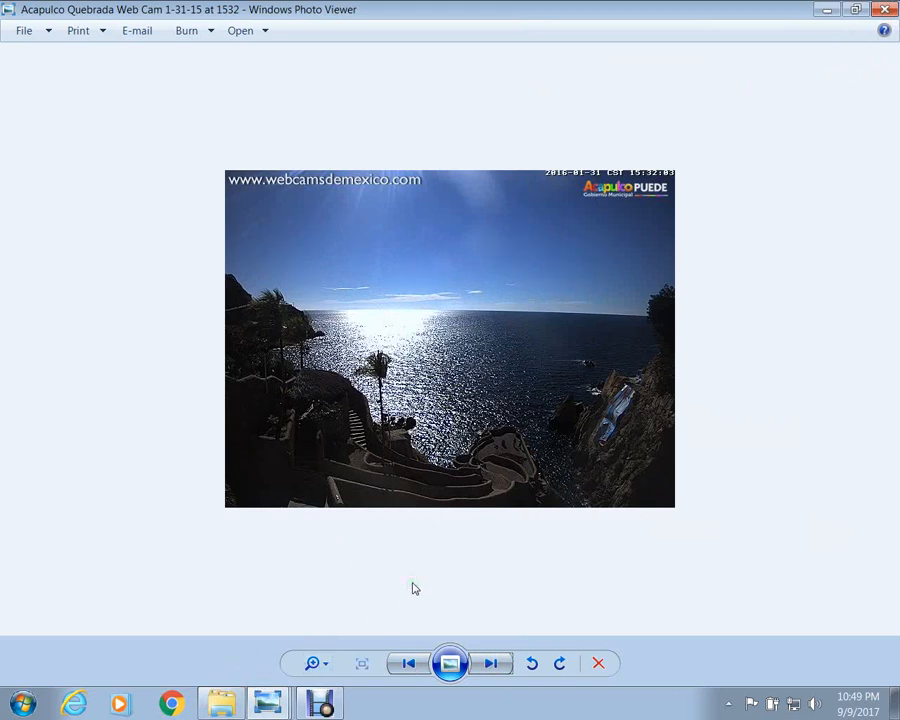
click(408, 664)
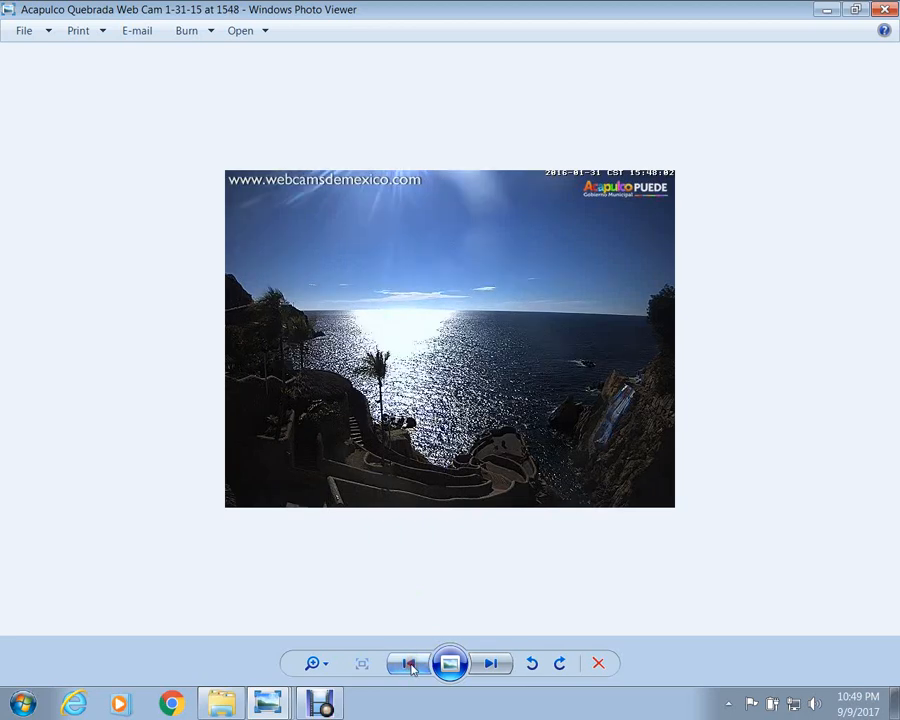
click(488, 664)
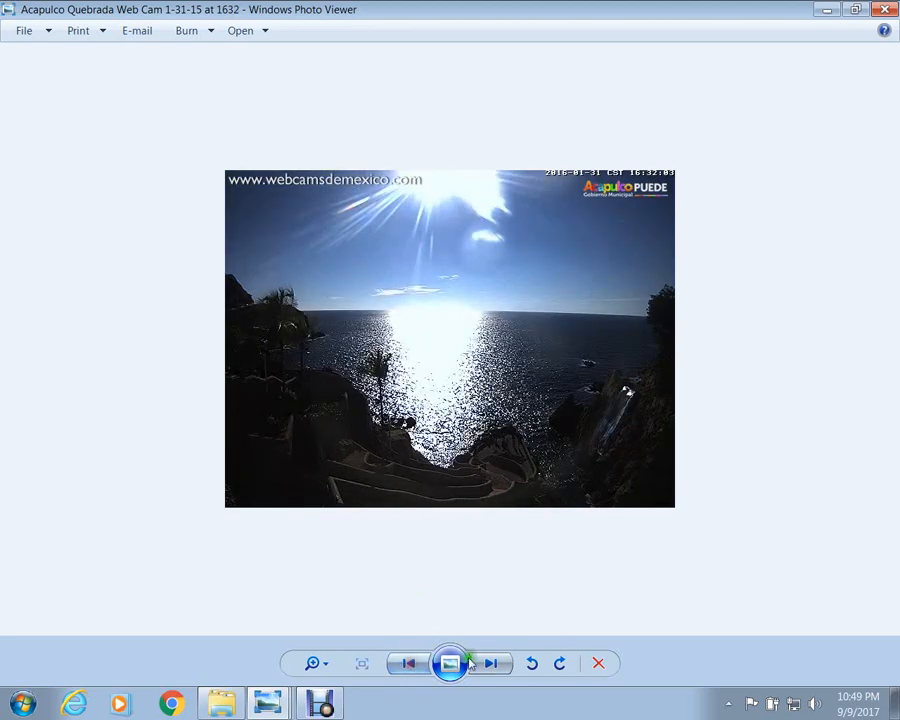
click(490, 664)
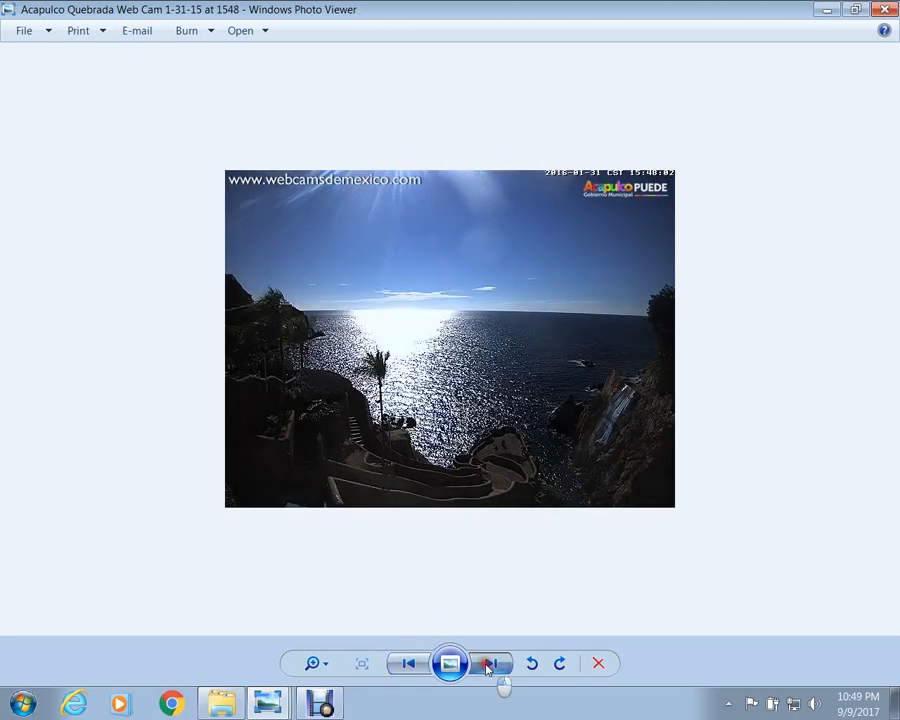
click(490, 664)
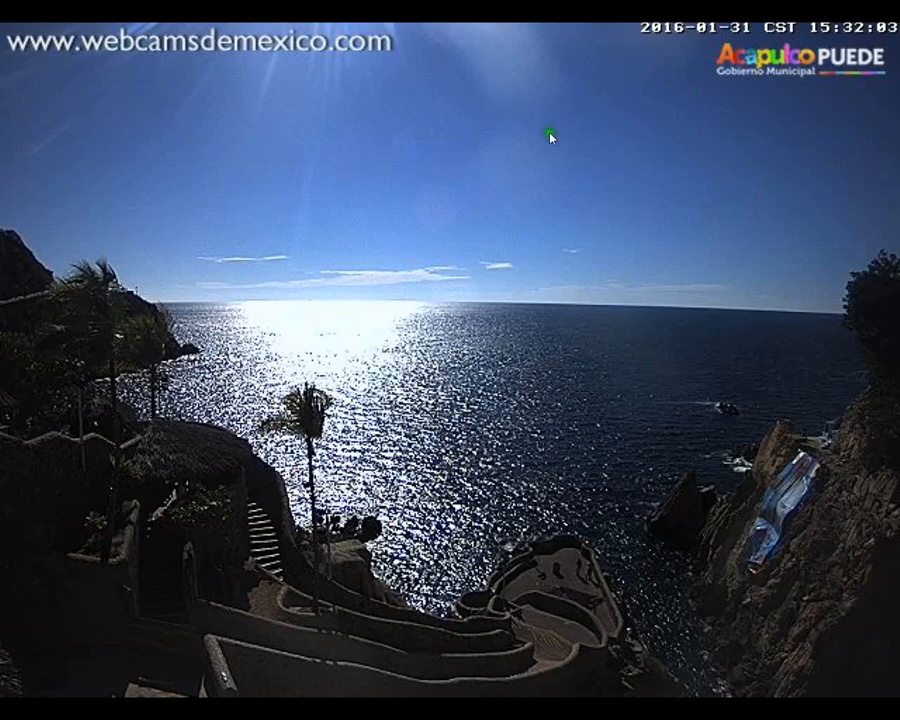
mouse_move(464, 224)
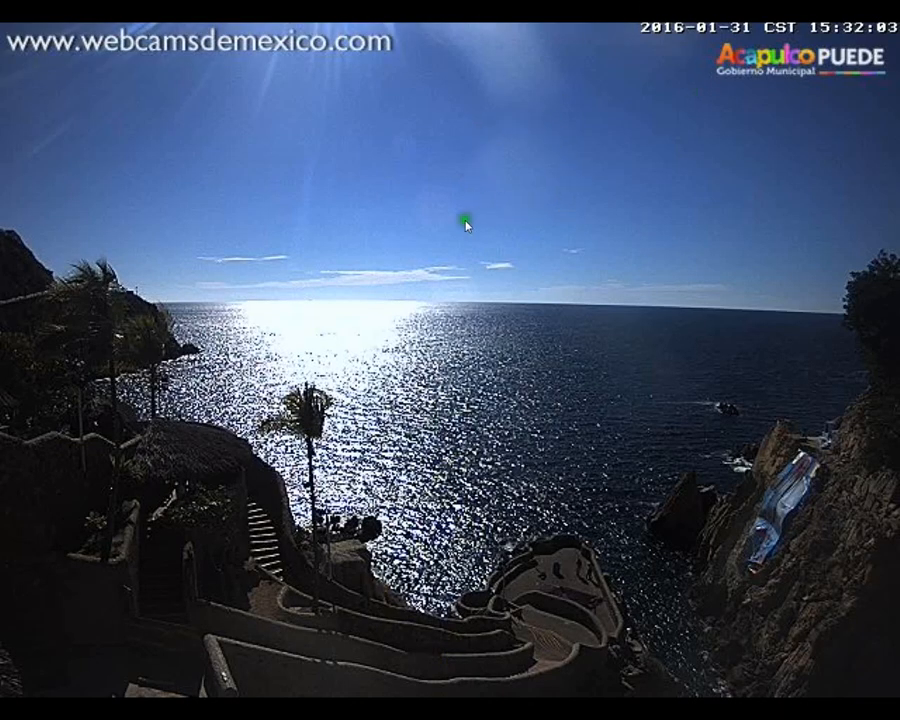
mouse_move(408, 136)
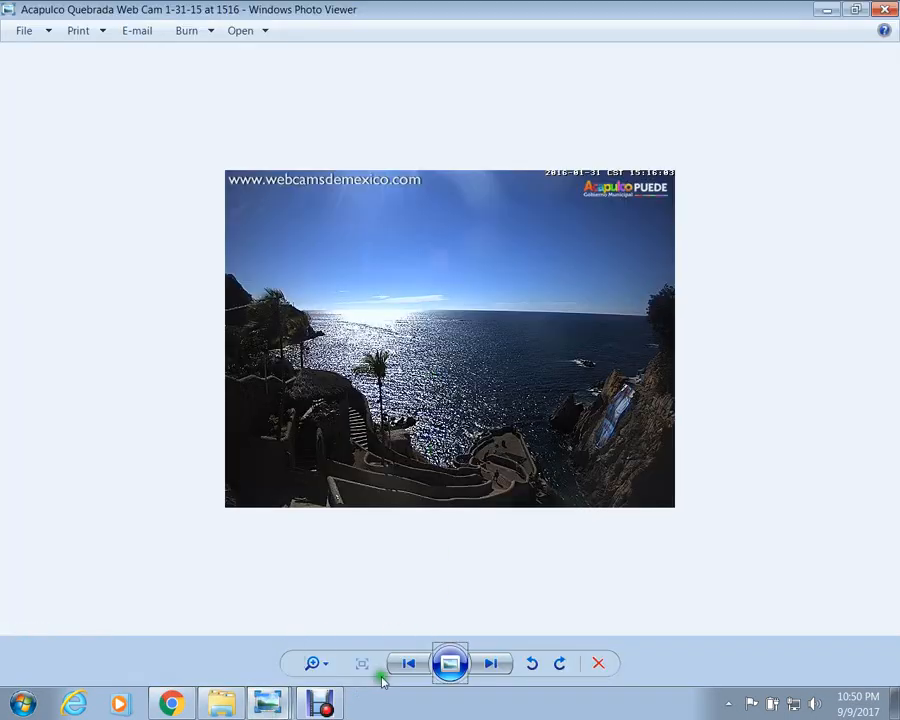
Run a full-screen slideshow of the stills, then return to the 1600 webcam shot.
click(408, 664)
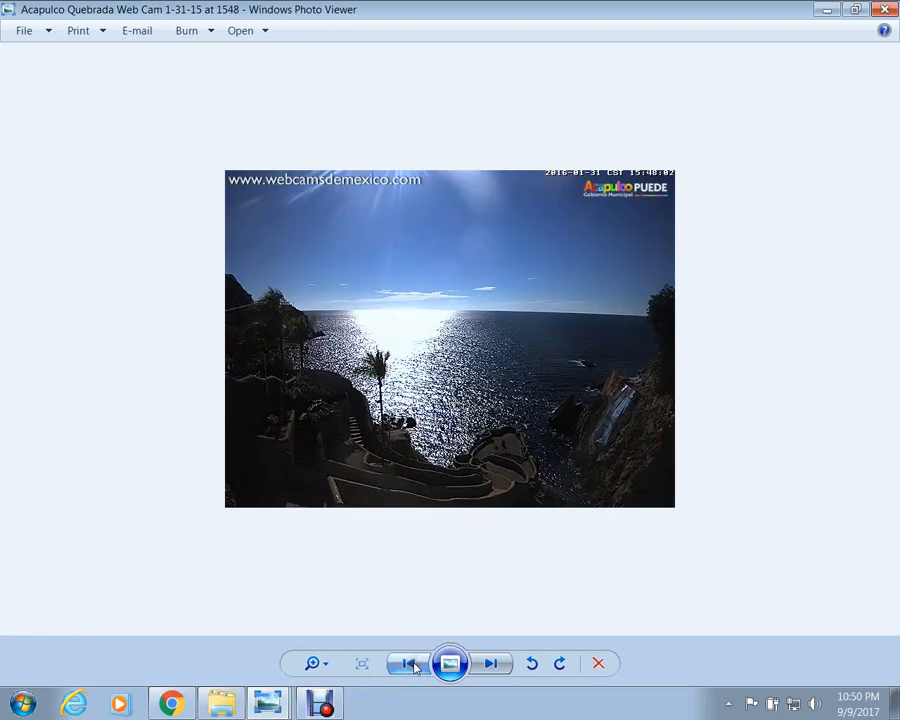
click(360, 664)
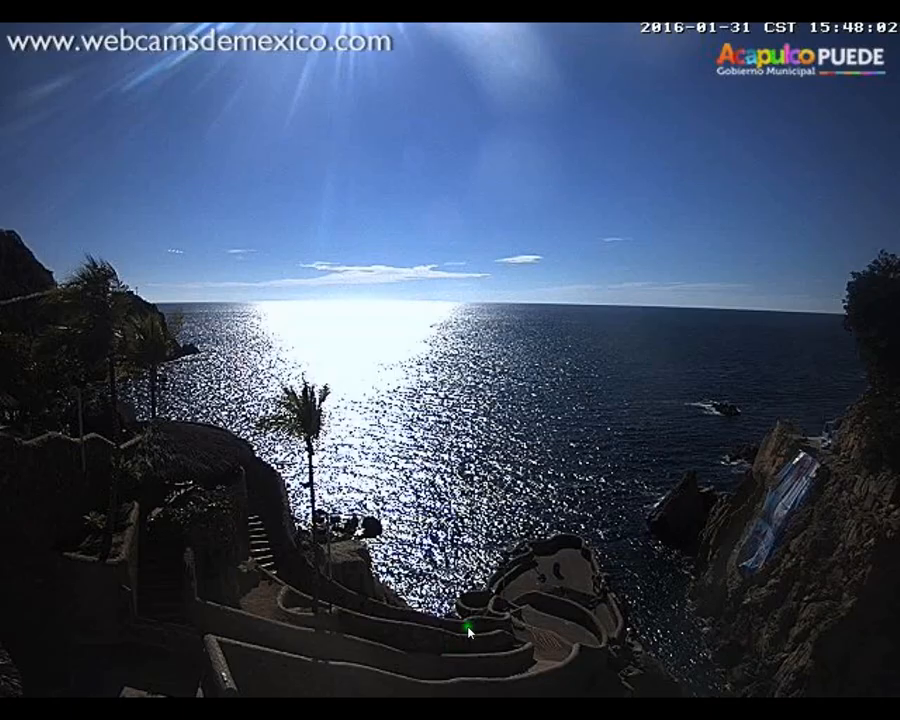
mouse_move(444, 196)
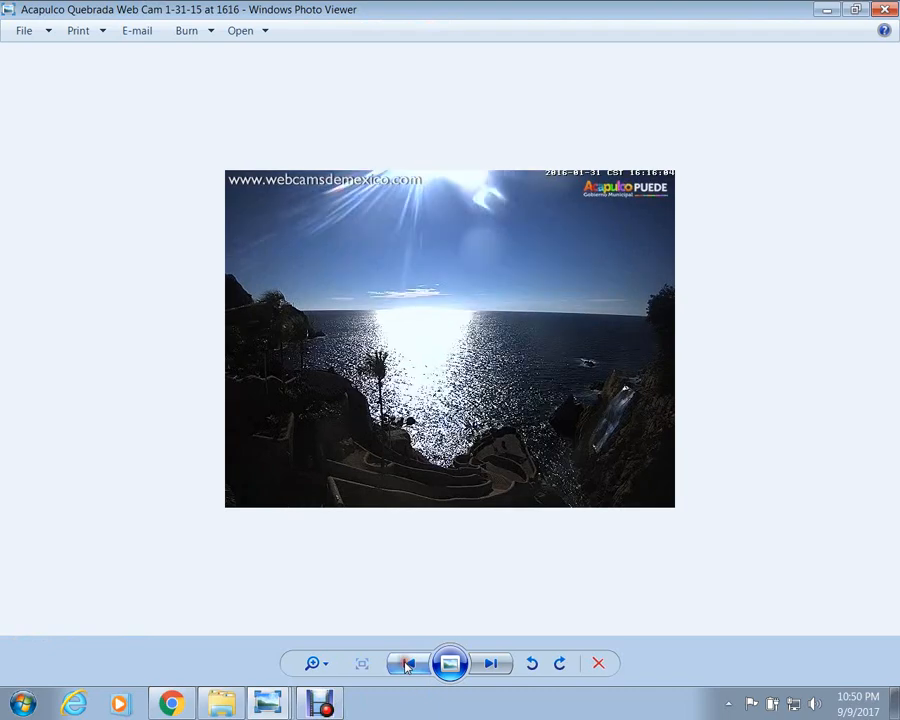
click(408, 664)
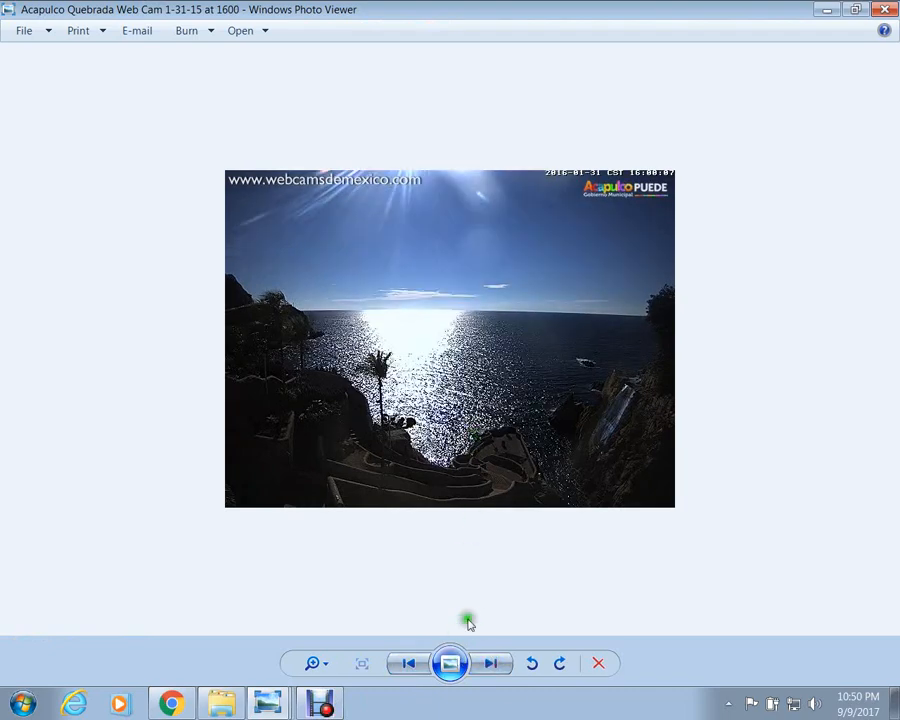
Zoom into the 1600 still for a close-up of the bright sky and sea.
click(312, 664)
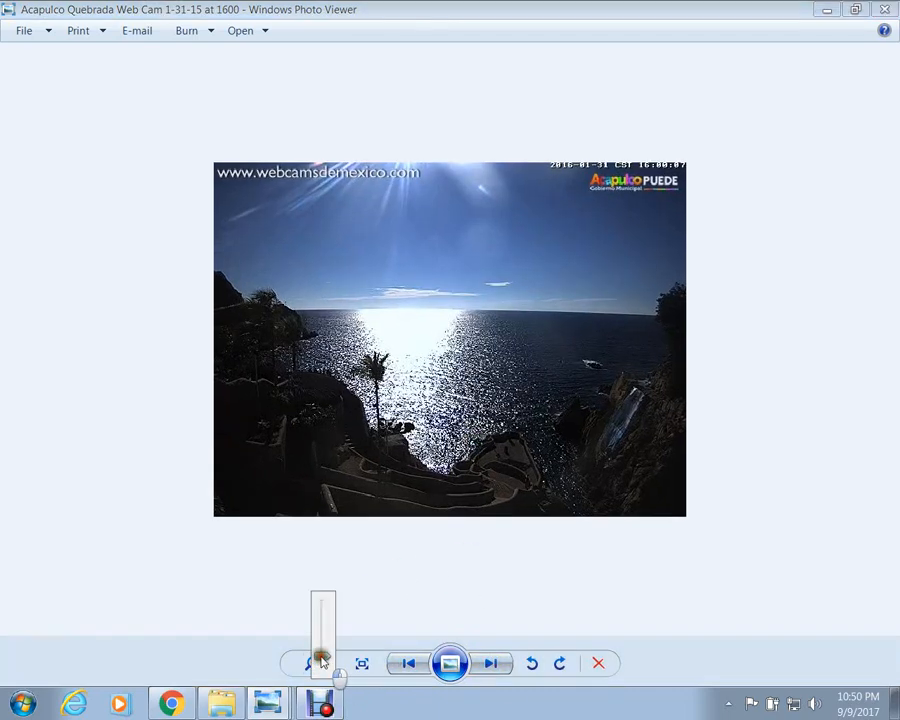
click(316, 664)
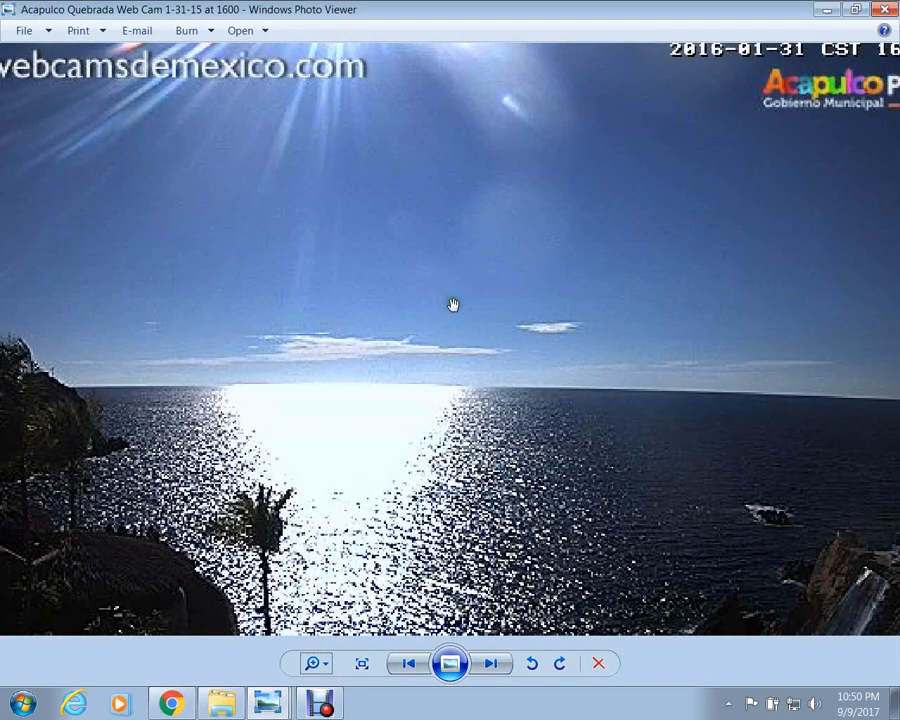
mouse_move(436, 300)
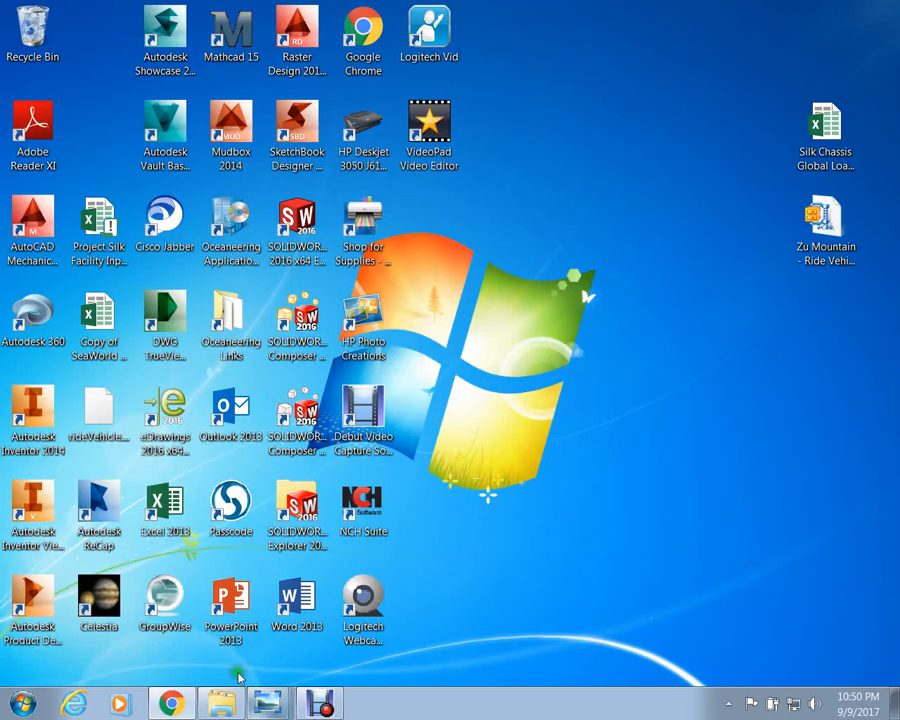
Switch from the desktop back to the browser showing the 'the immaru planets' YouTube results.
click(170, 704)
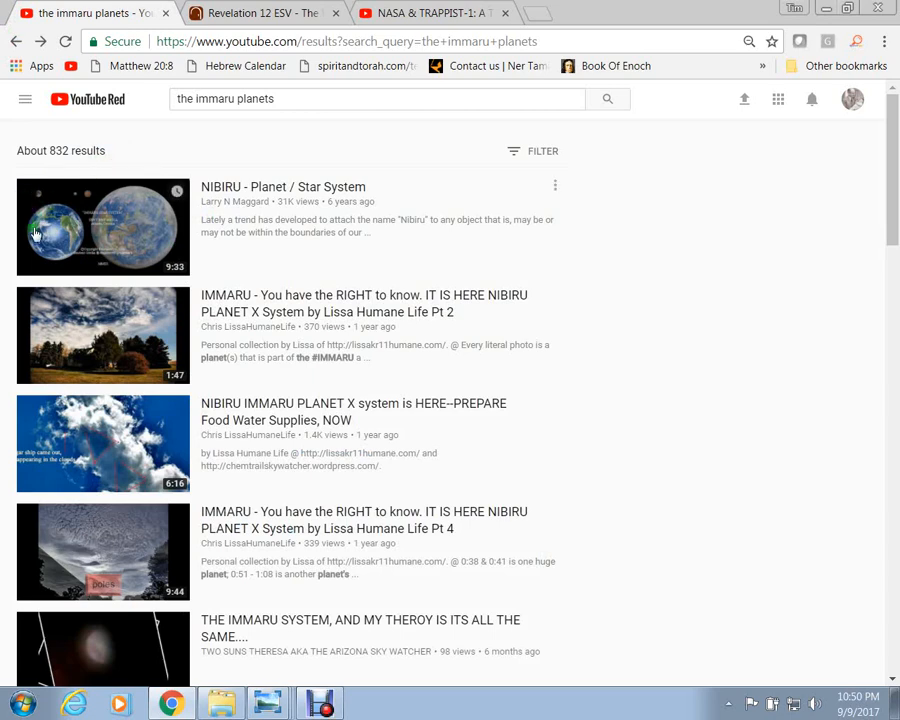
mouse_move(172, 168)
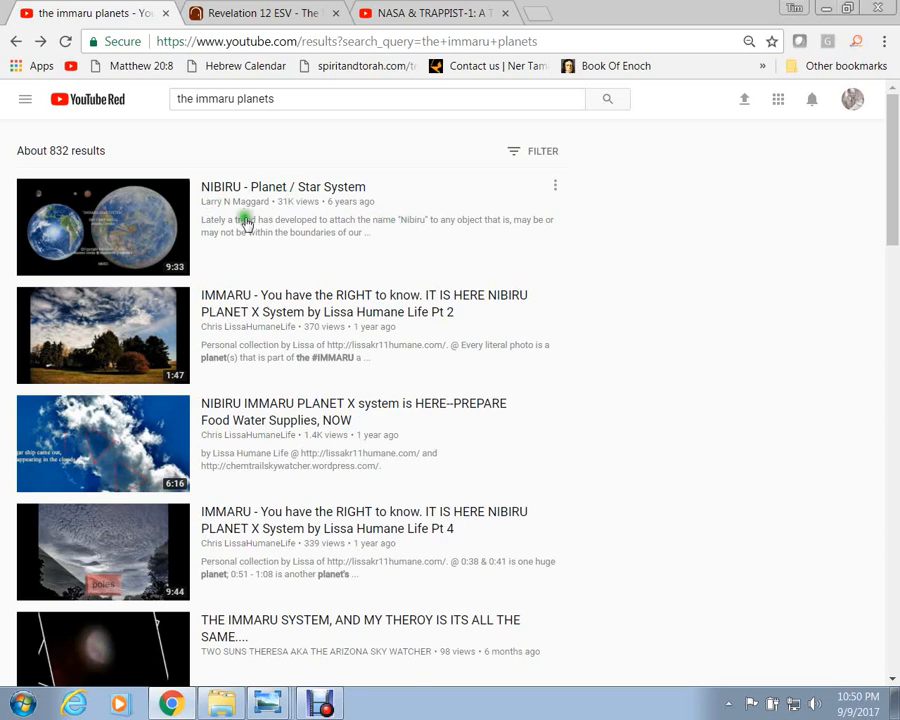
Play the 'NIBIRU - Planet / Star System' video from the search results.
click(102, 226)
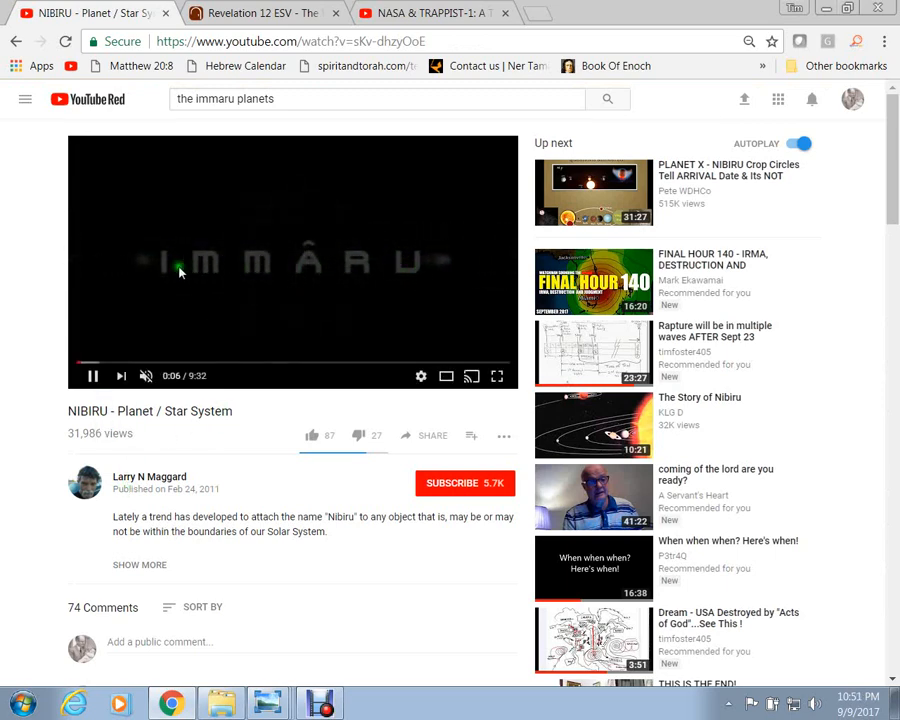
mouse_move(448, 272)
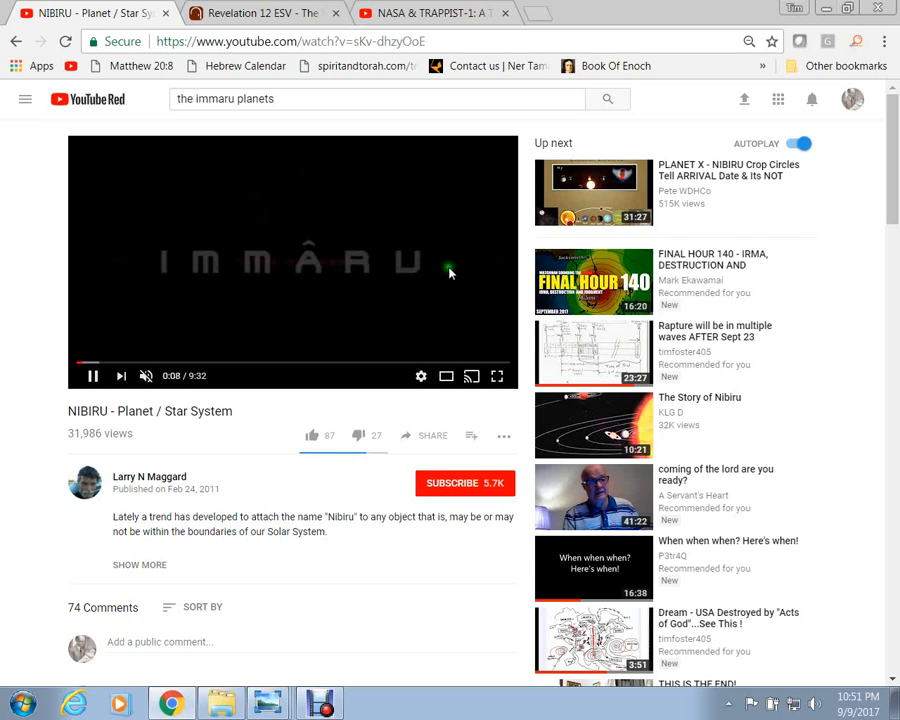